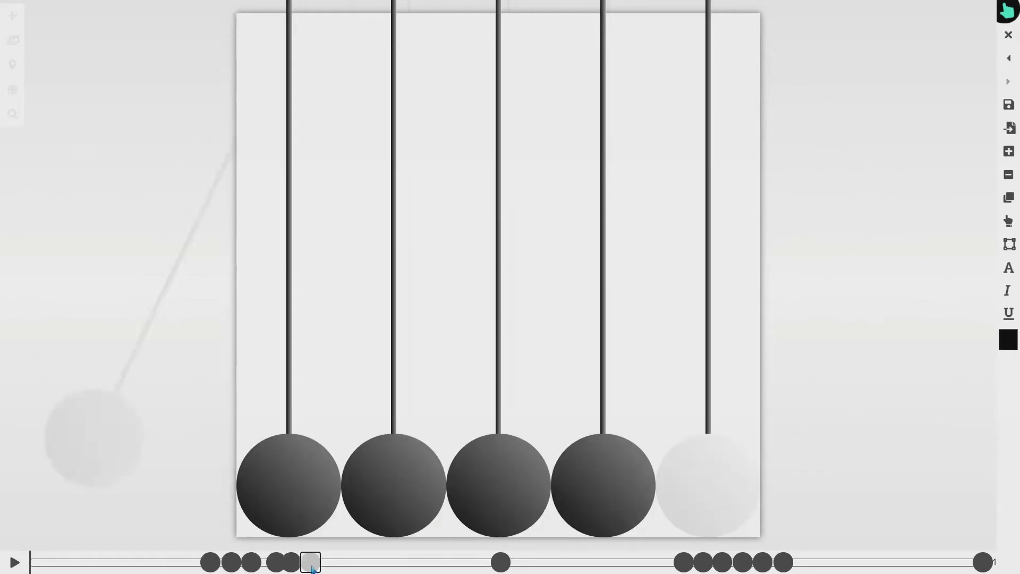
# Inspect a pendulum in the browser developer tools to see its element and inline styles.
pyautogui.moveTo(310, 562); pyautogui.dragTo(501, 563)
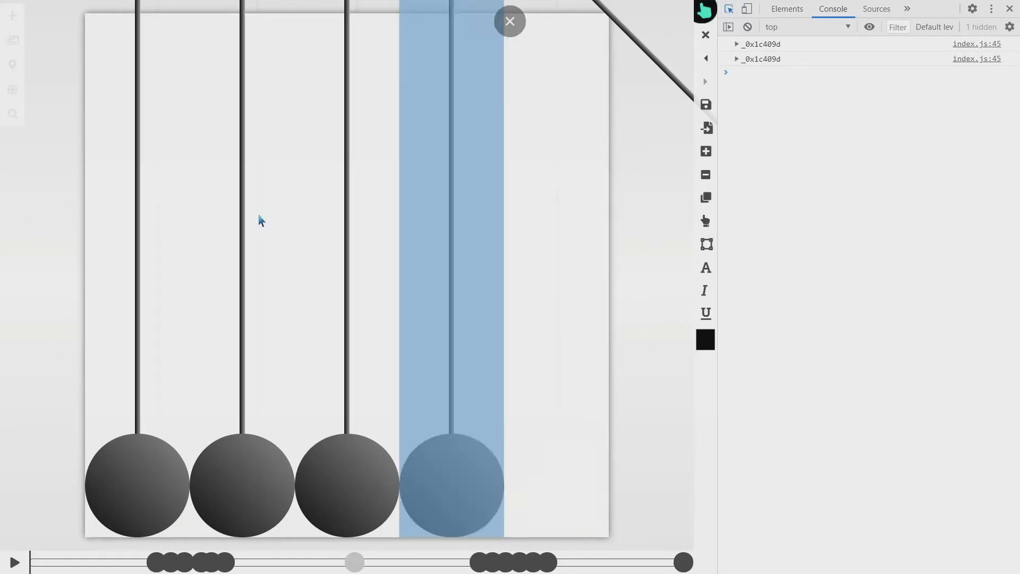
pyautogui.click(787, 9)
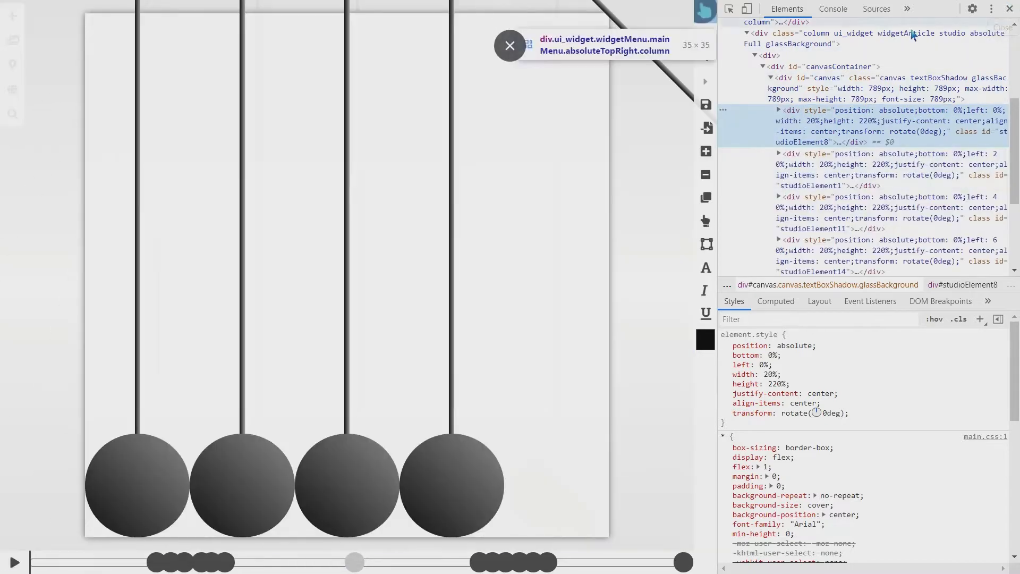
# Close the studio and add a new blank hand-icon object to the 3D space.
pyautogui.click(510, 45)
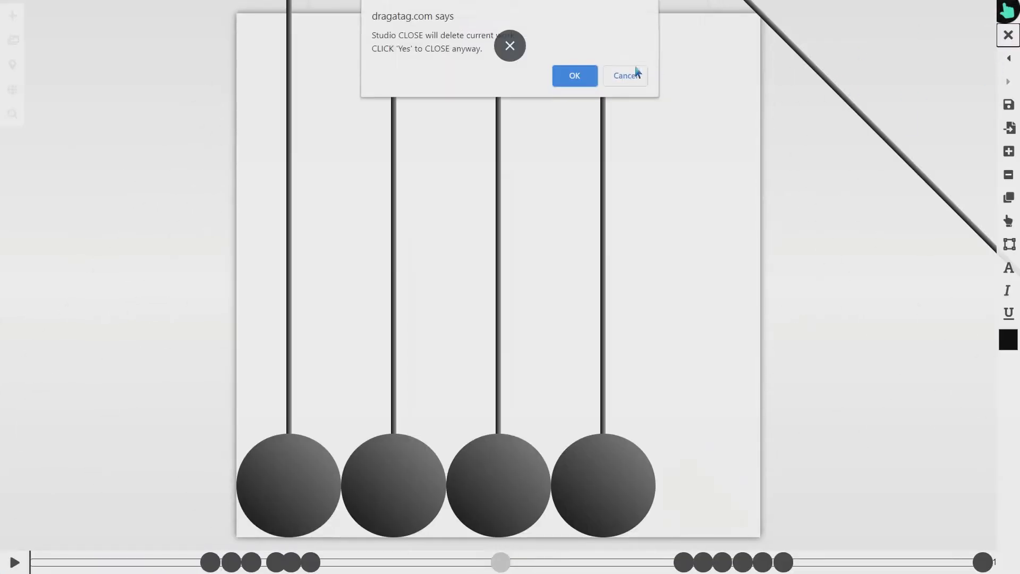
pyautogui.click(574, 75)
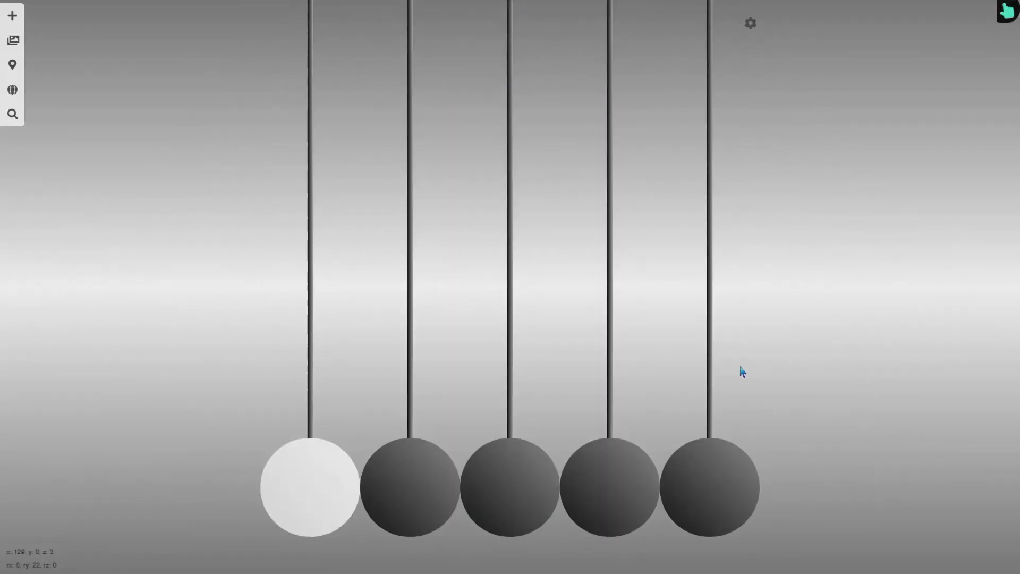
pyautogui.click(12, 15)
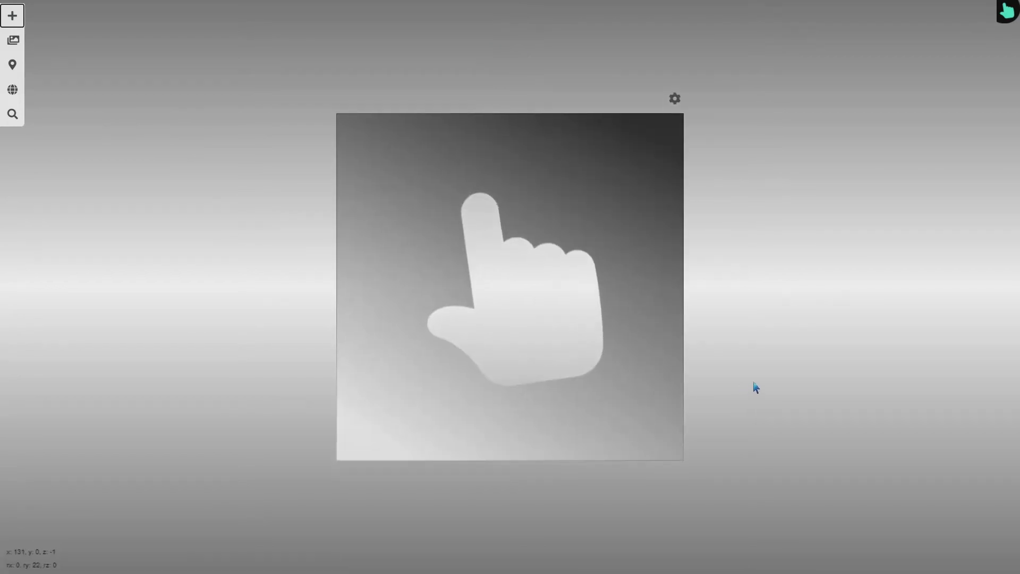
pyautogui.click(675, 99)
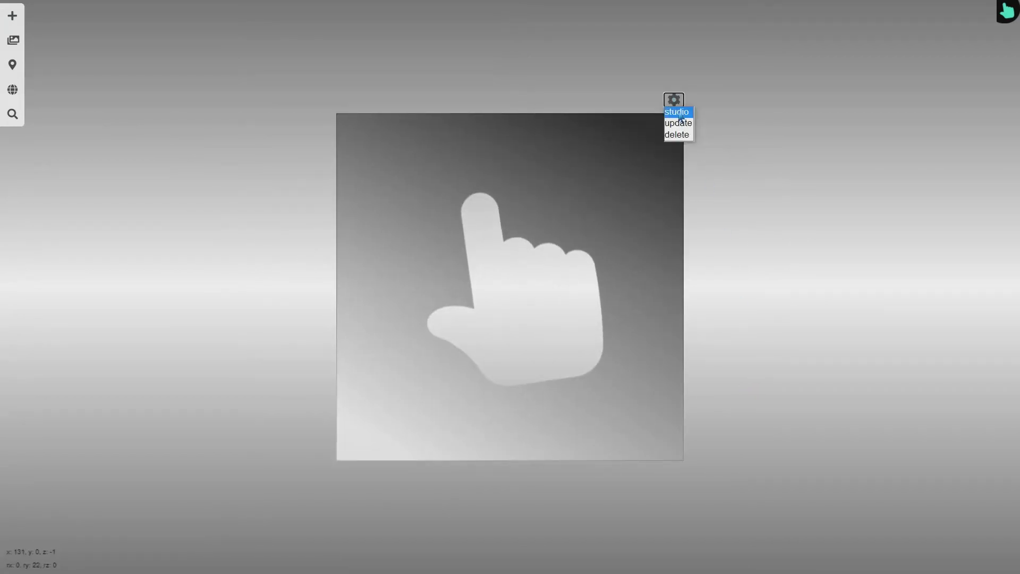
# Open the new hand-icon object in the studio as a blank canvas.
pyautogui.click(677, 112)
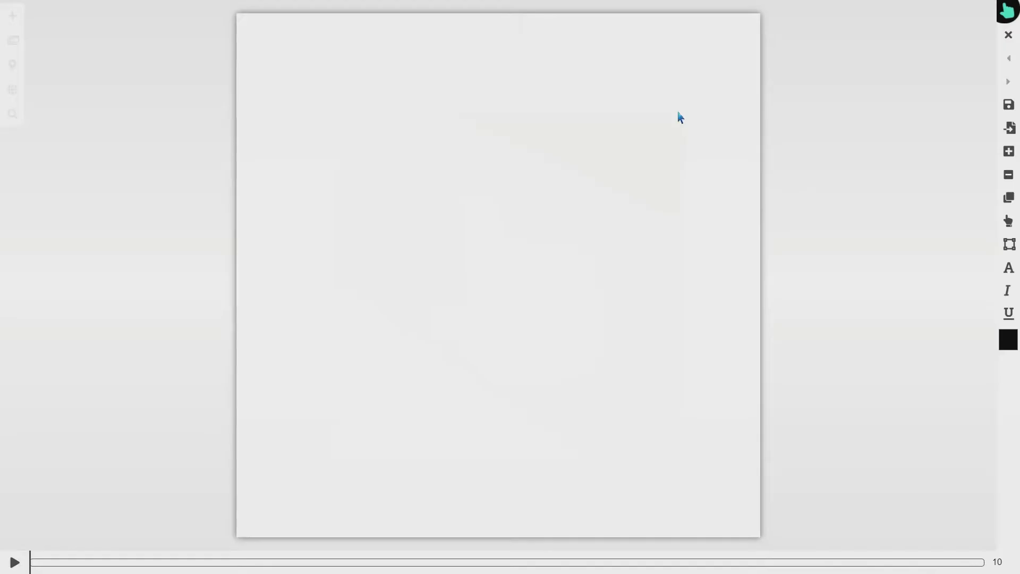
pyautogui.moveTo(637, 295)
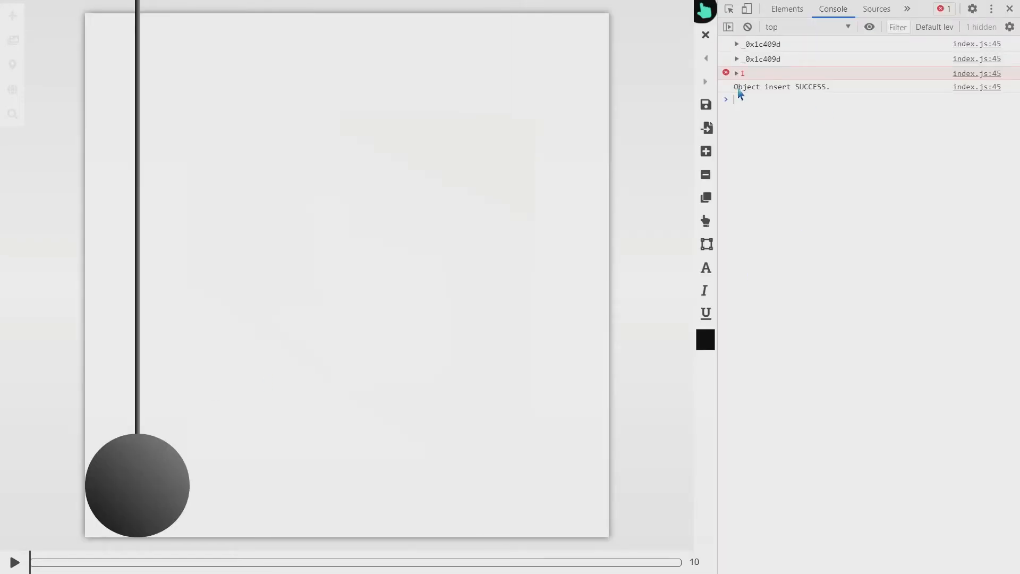
pyautogui.moveTo(278, 215)
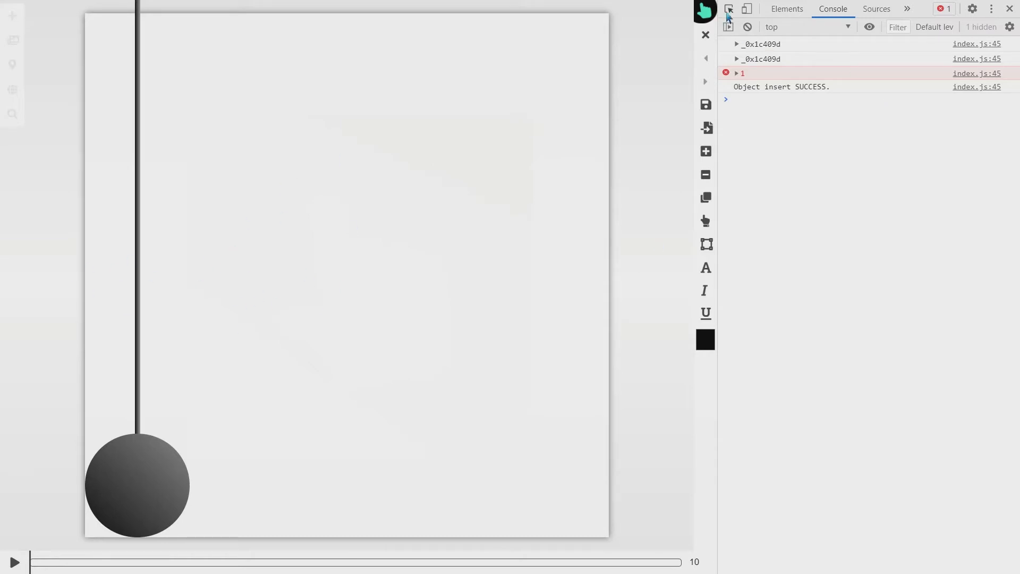
# Inspect the pendulum's studioElement8 node and its studioElement9 string styles (47.5% left, gradient).
pyautogui.click(786, 8)
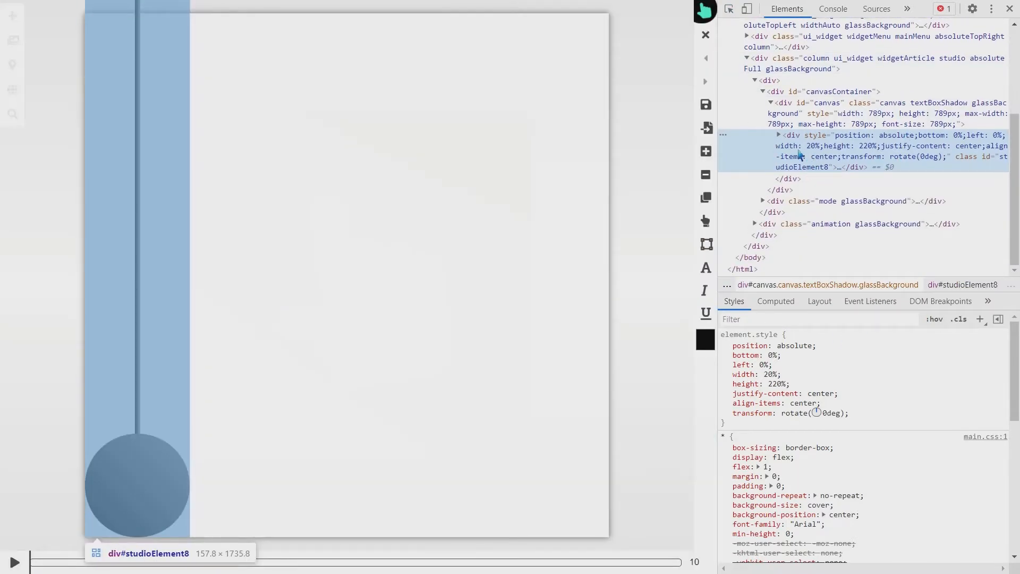
pyautogui.click(779, 134)
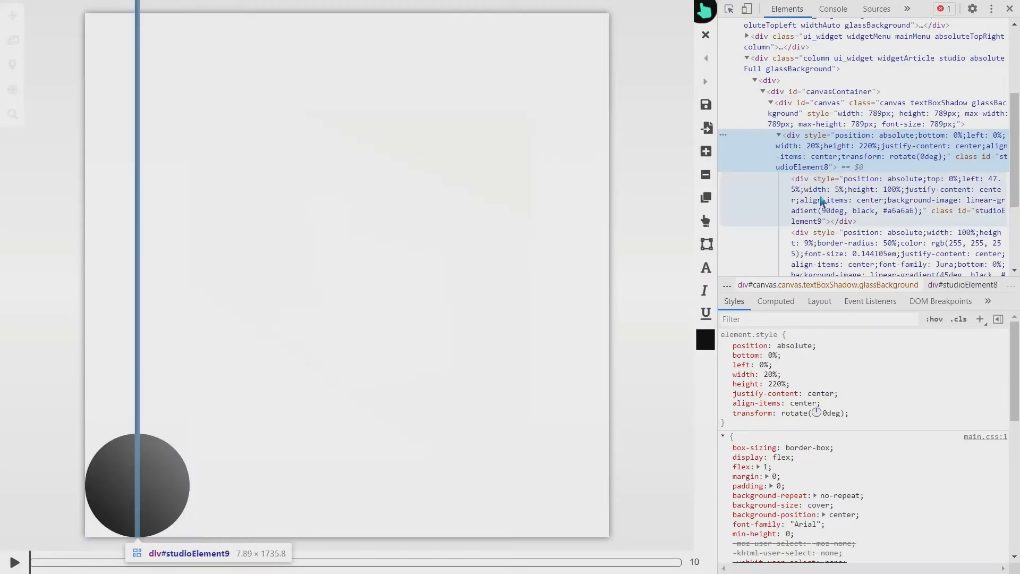
pyautogui.click(896, 200)
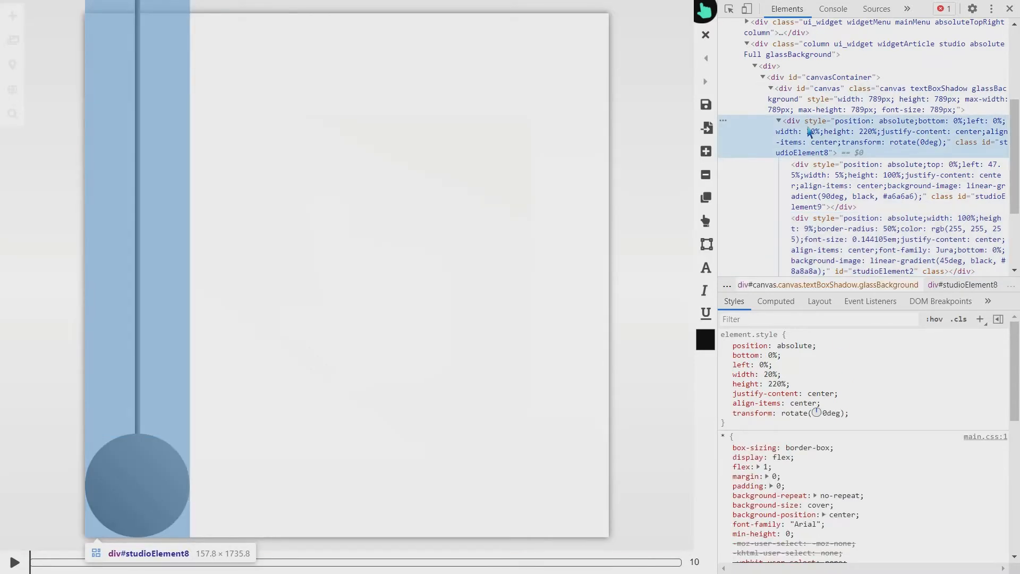
pyautogui.click(779, 121)
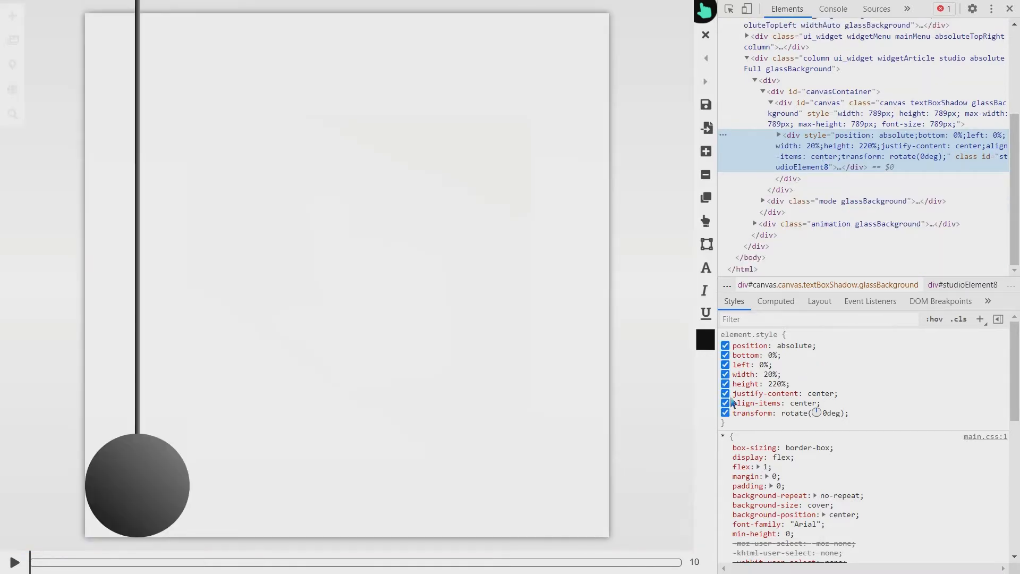
pyautogui.moveTo(776, 391)
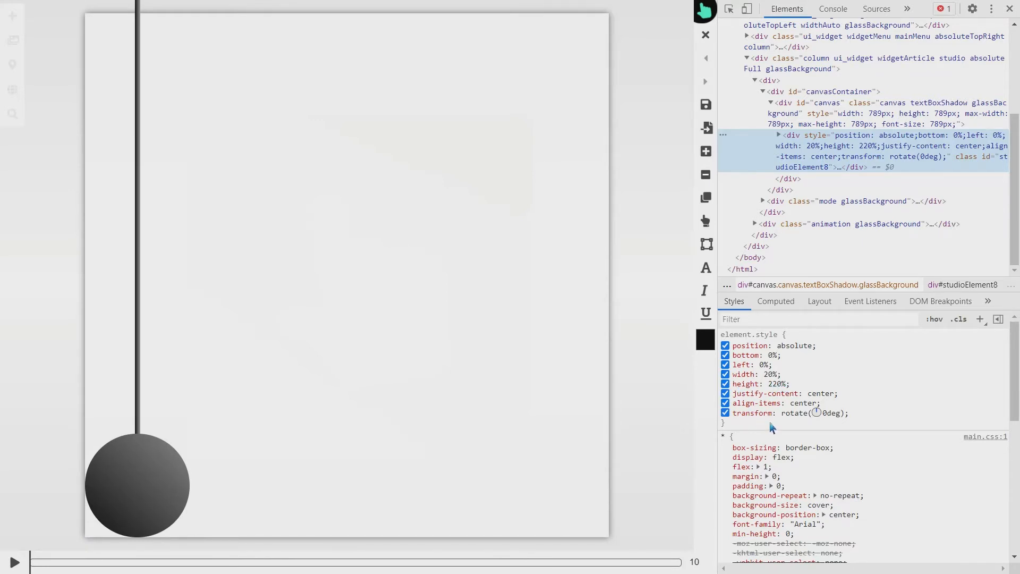
pyautogui.moveTo(840, 418)
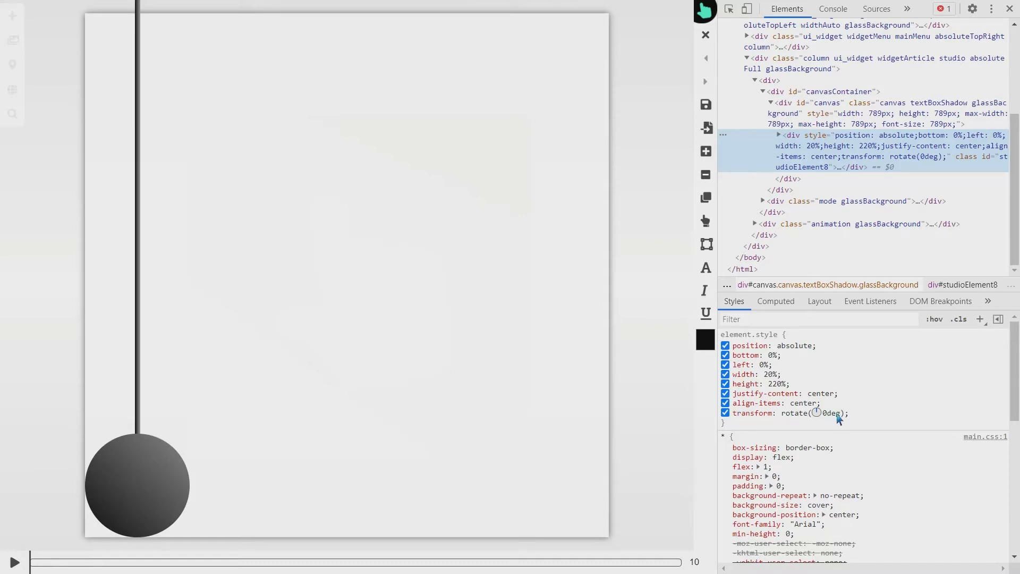
pyautogui.moveTo(785, 391)
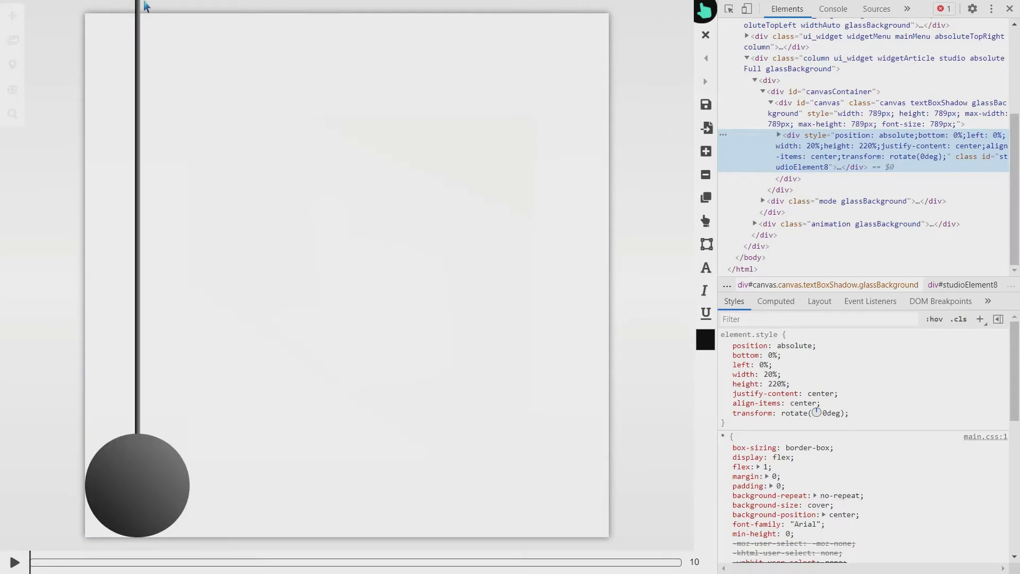
pyautogui.moveTo(218, 309)
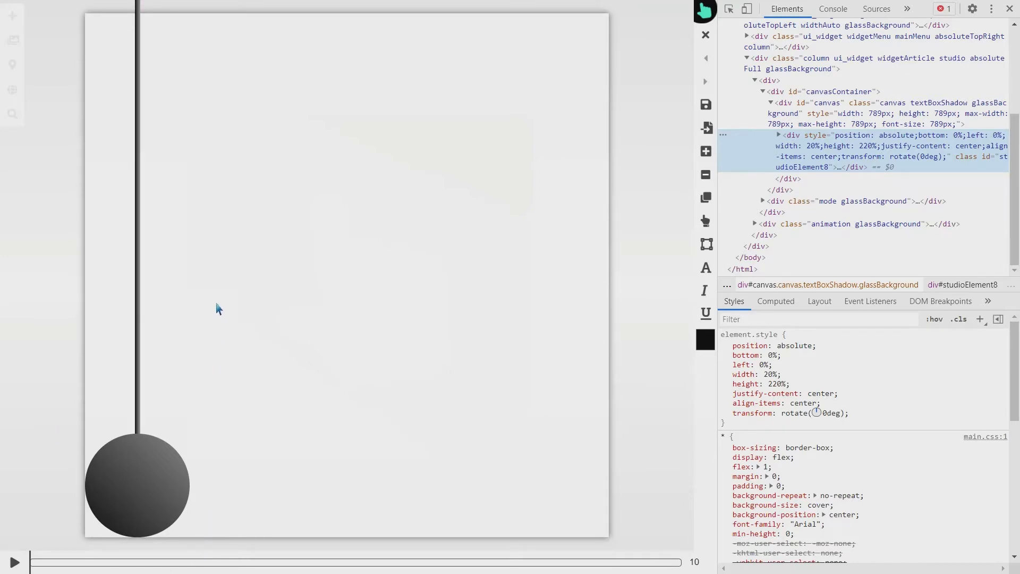
pyautogui.moveTo(213, 506)
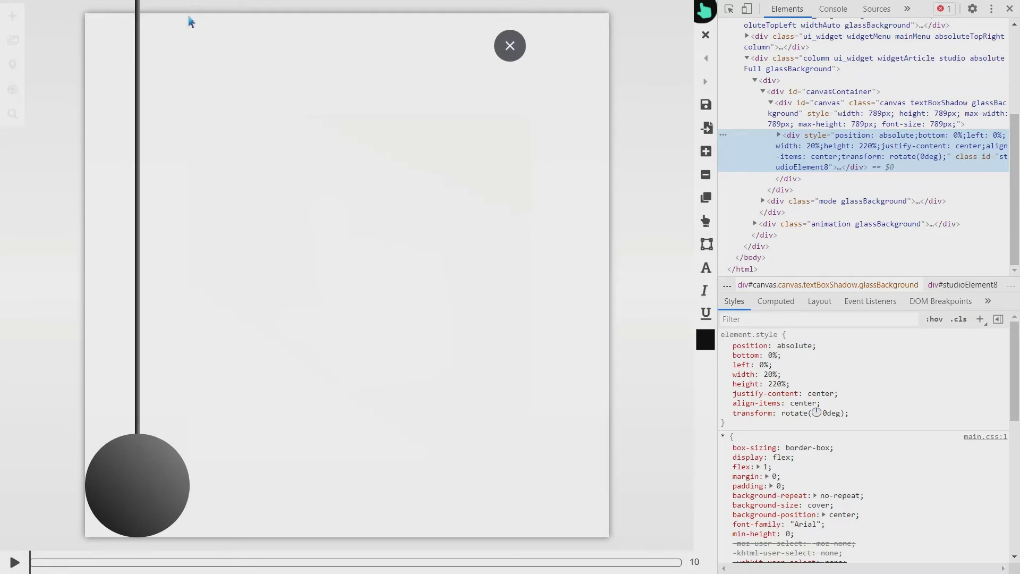
pyautogui.moveTo(194, 5)
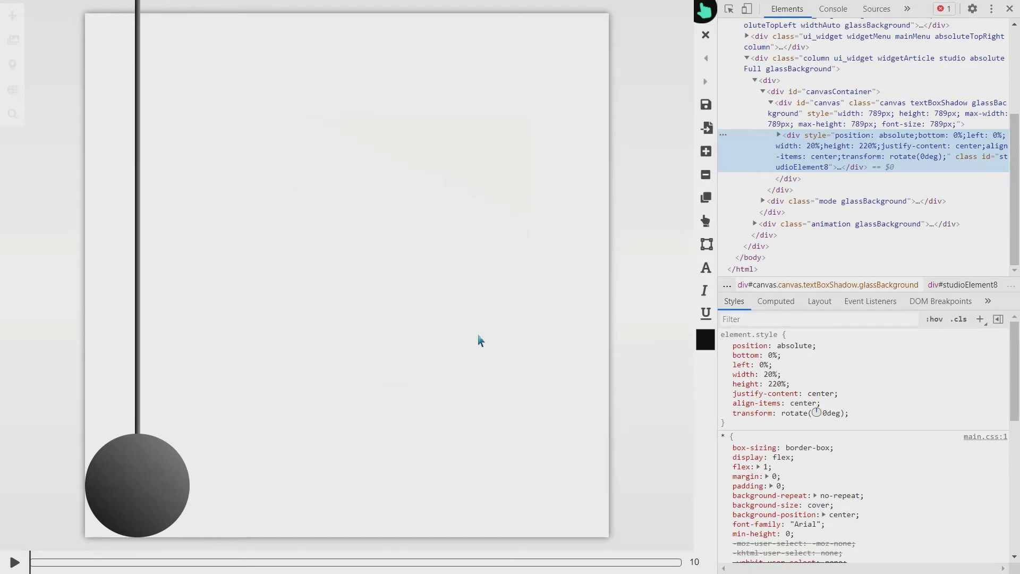
pyautogui.moveTo(538, 323)
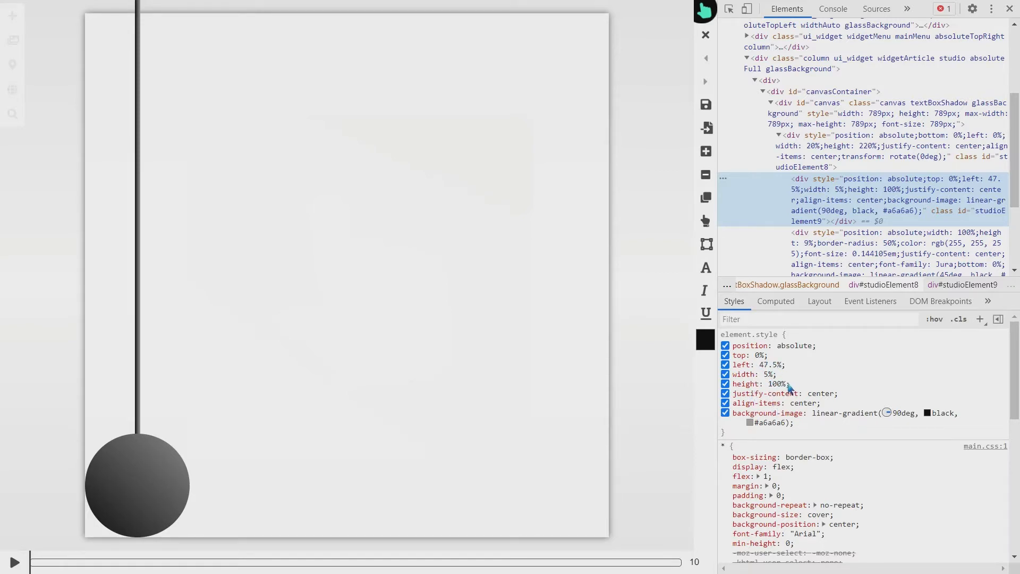
# Select studioElement2 to show the ball's 9% height, 50% radius and black gradient.
pyautogui.doubleClick(778, 384)
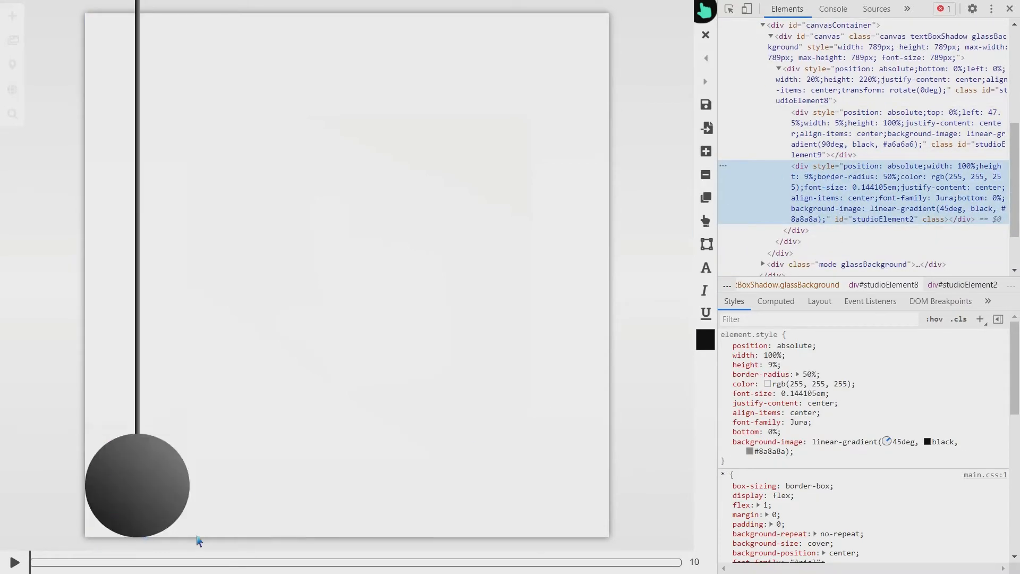
pyautogui.moveTo(846, 192)
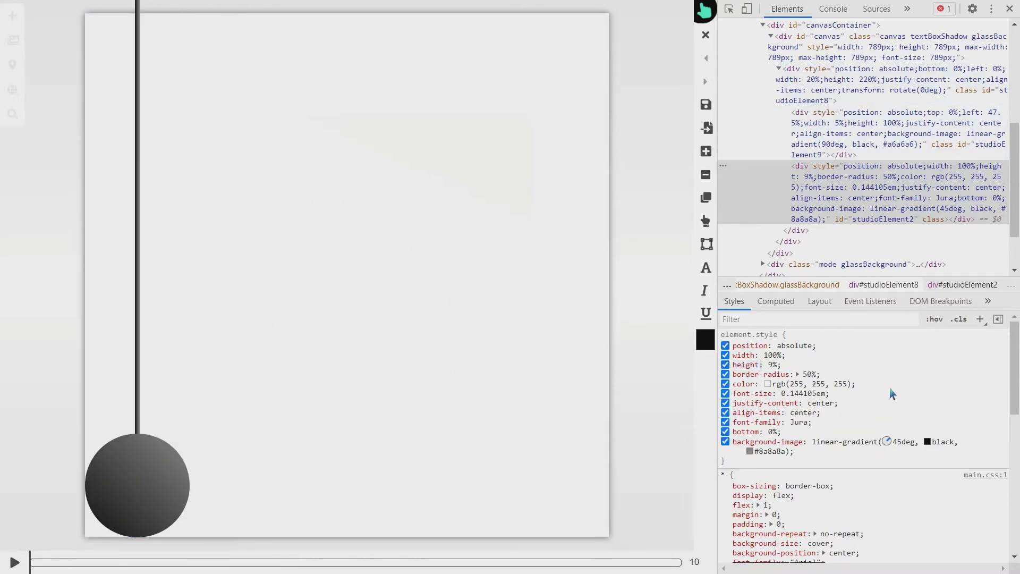
pyautogui.moveTo(937, 443)
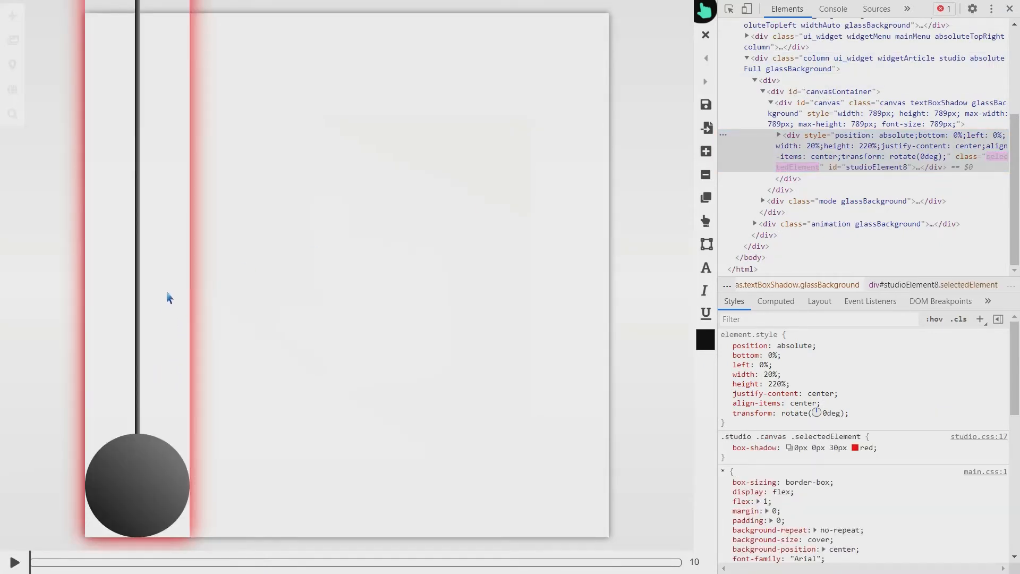
pyautogui.moveTo(678, 207)
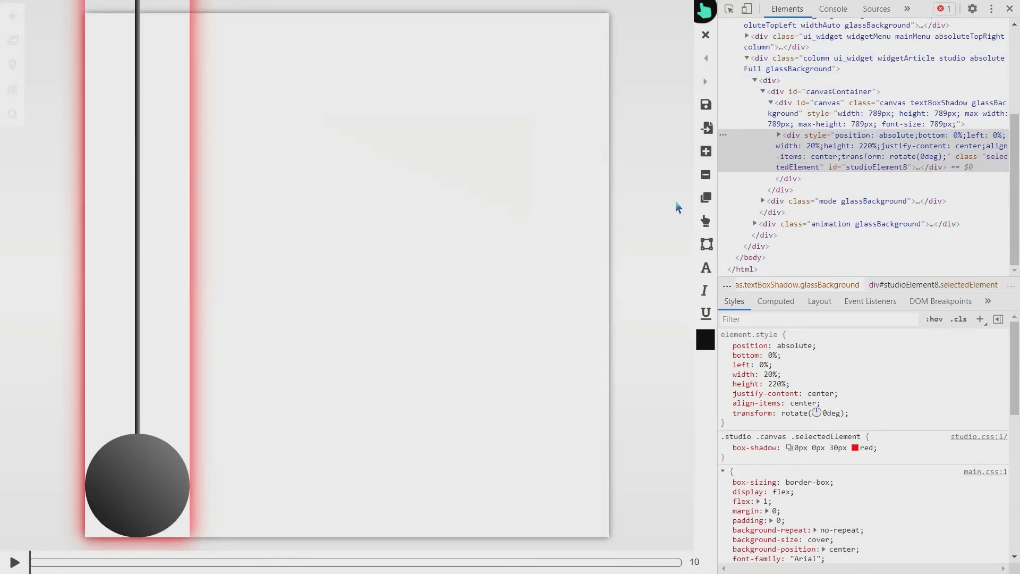
pyautogui.moveTo(706, 197)
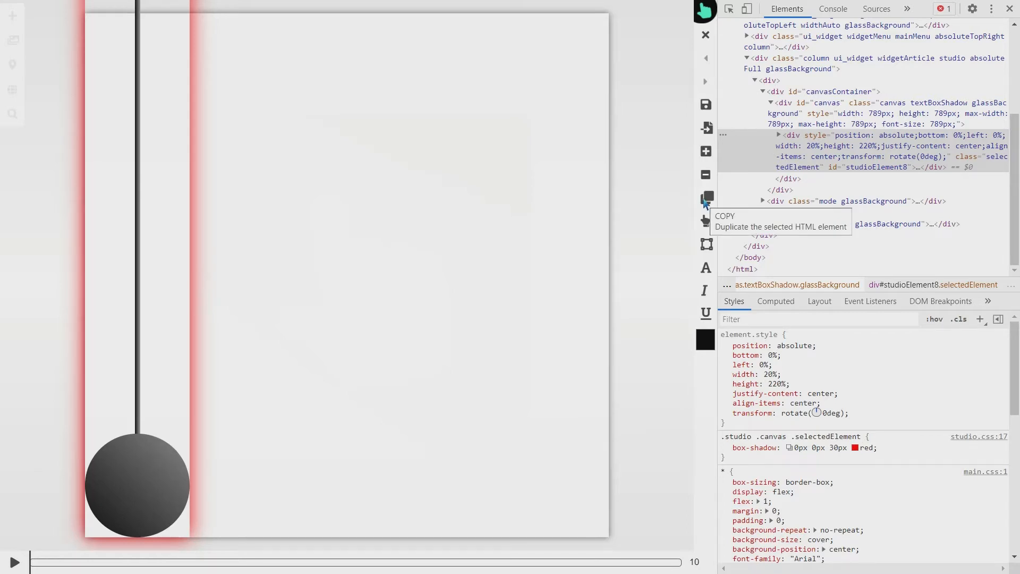
# Duplicate the pendulum and set the copies' left offsets to 20%, 40%, 60% and 80%.
pyautogui.click(705, 198)
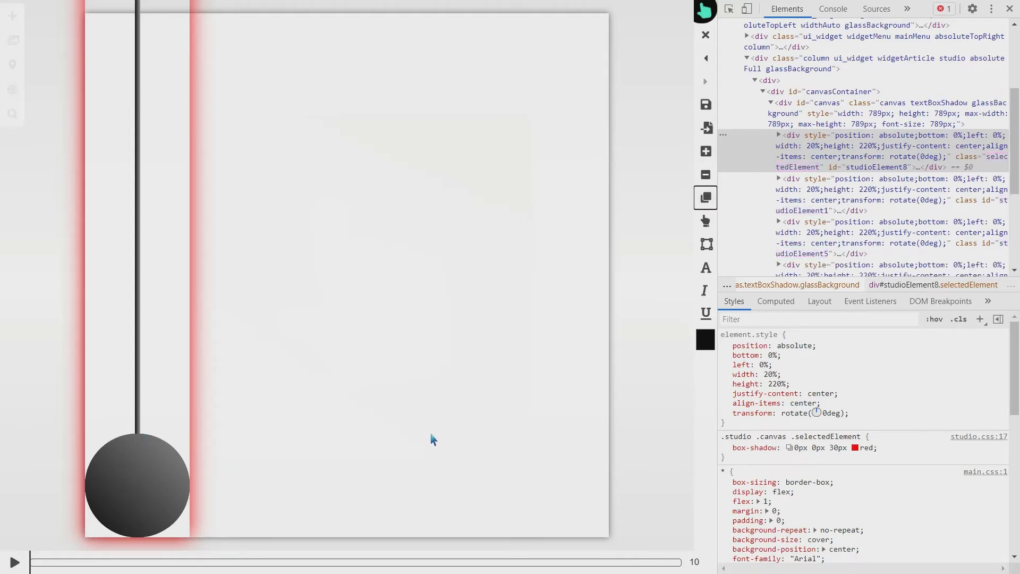
pyautogui.moveTo(250, 351)
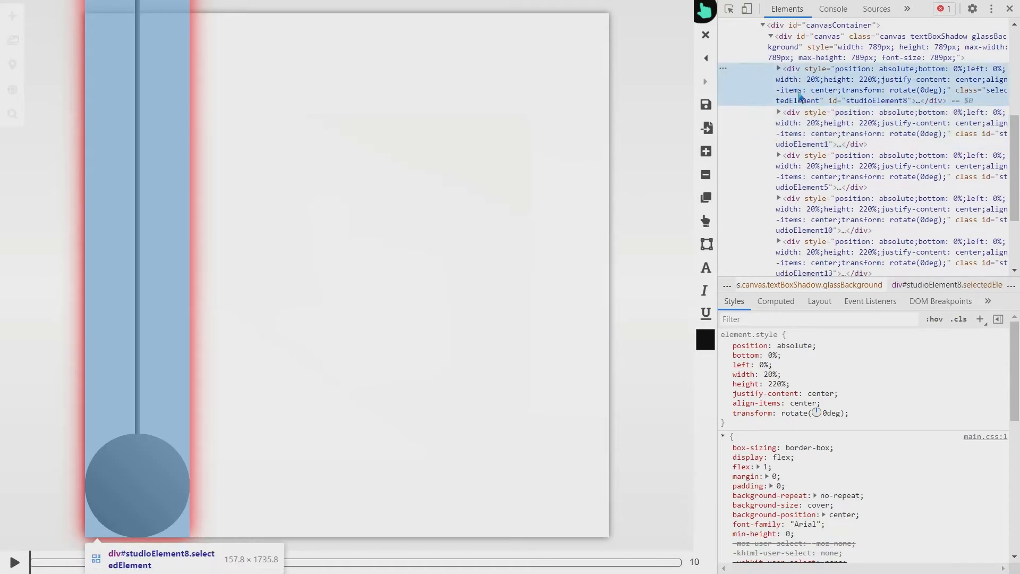
pyautogui.moveTo(830, 172)
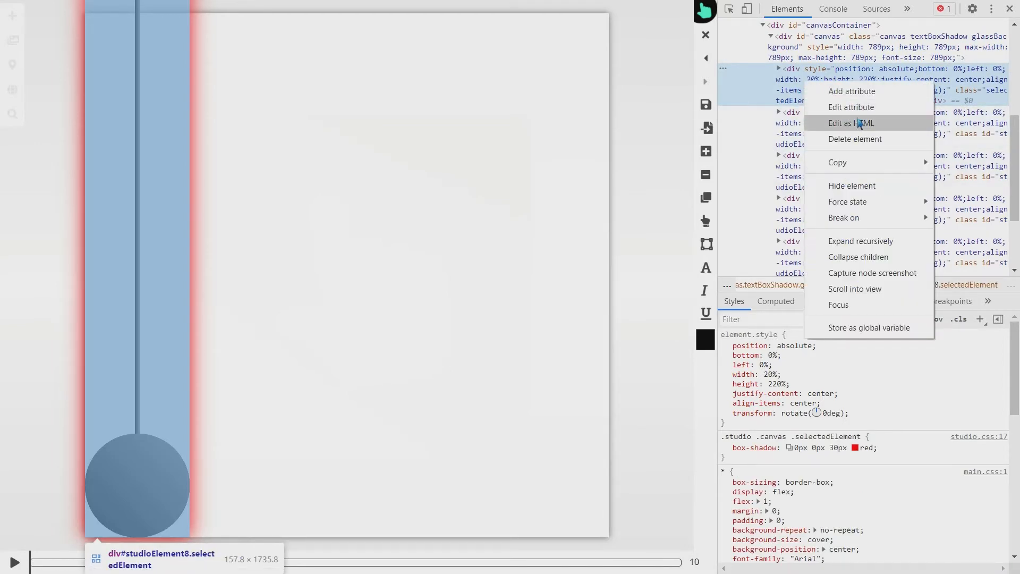
pyautogui.click(850, 123)
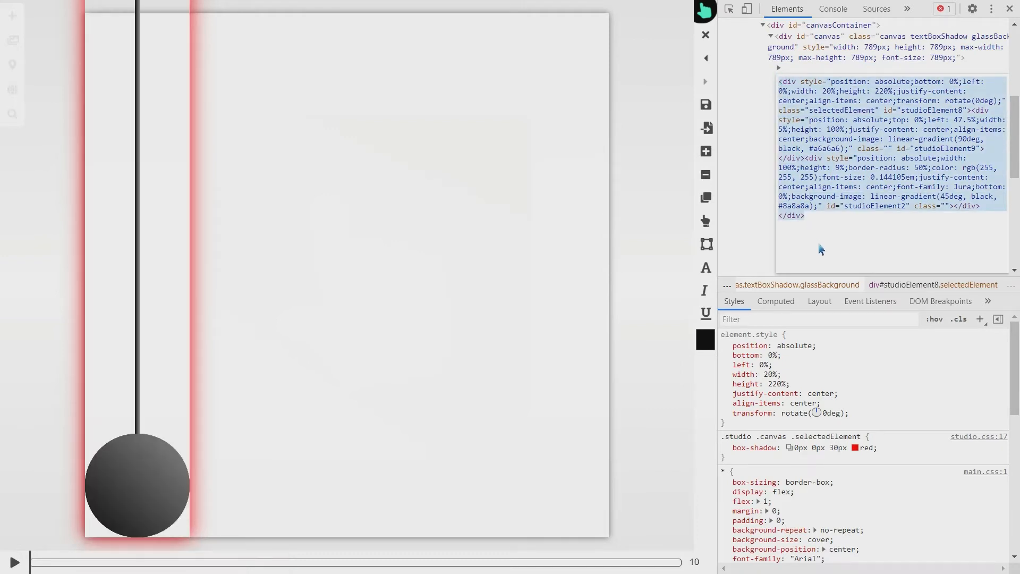
pyautogui.scroll(-3)
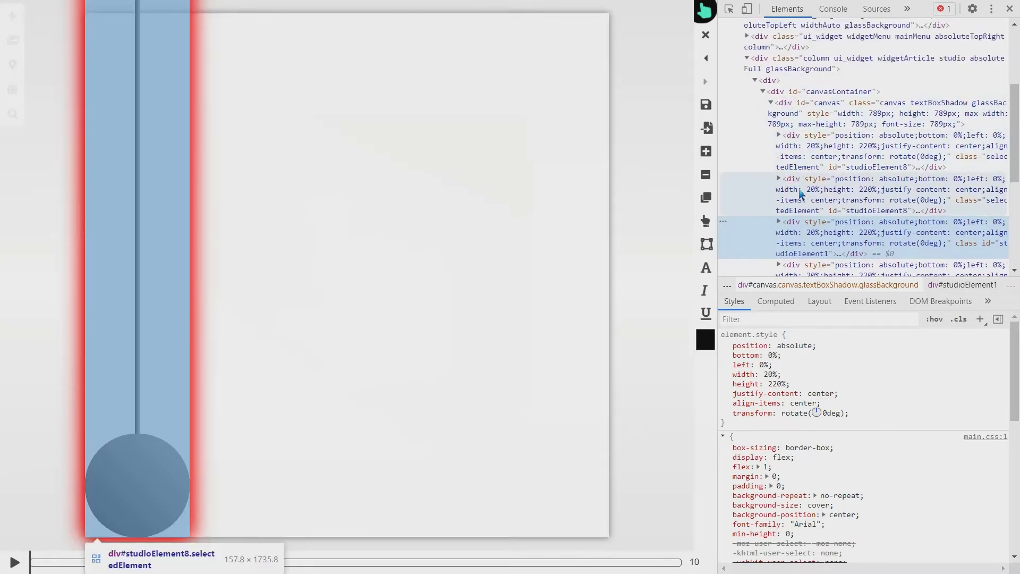
pyautogui.rightClick(800, 194)
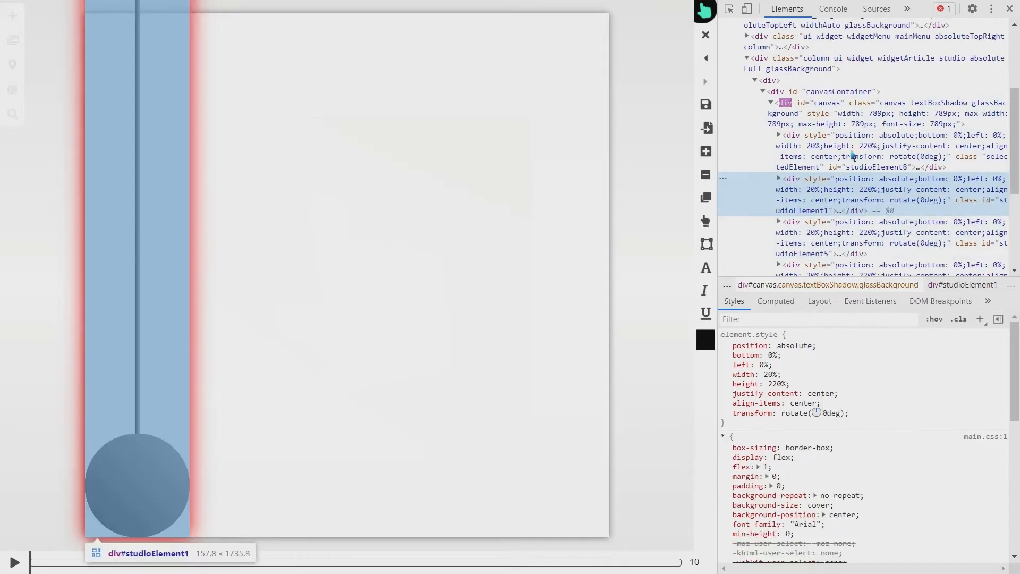
pyautogui.scroll(-3)
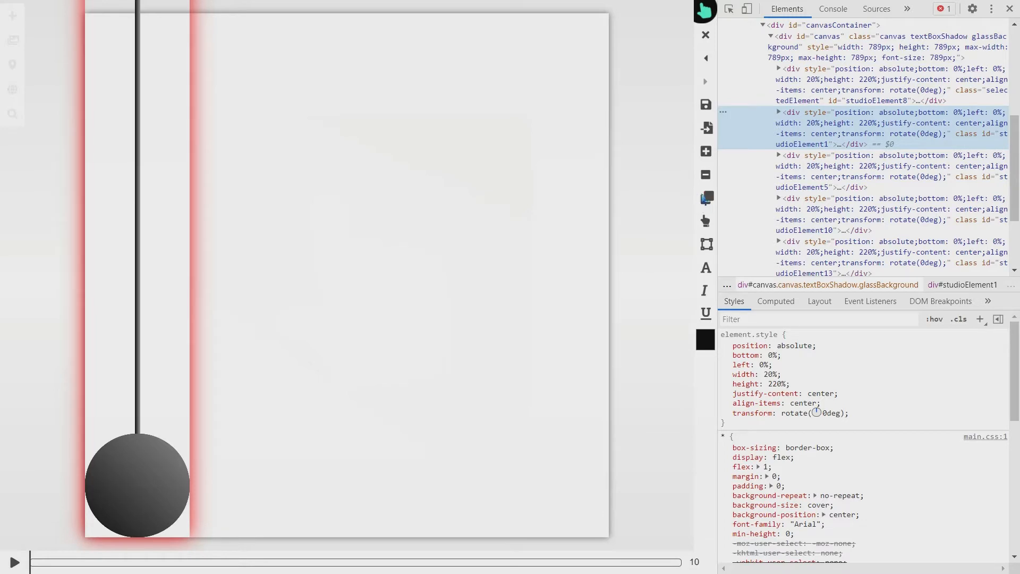
pyautogui.moveTo(826, 133)
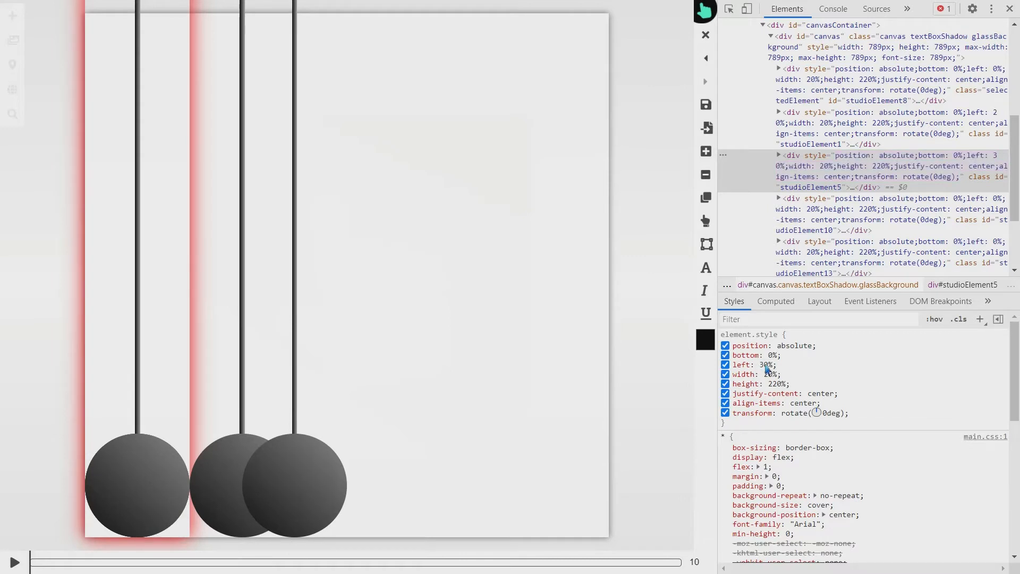
pyautogui.write('40%')
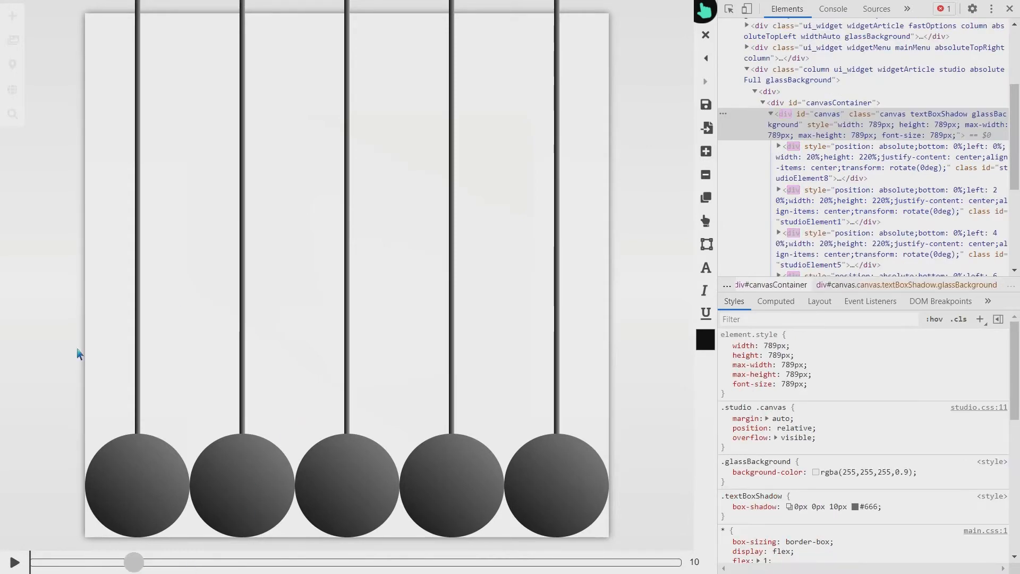
pyautogui.moveTo(134, 475)
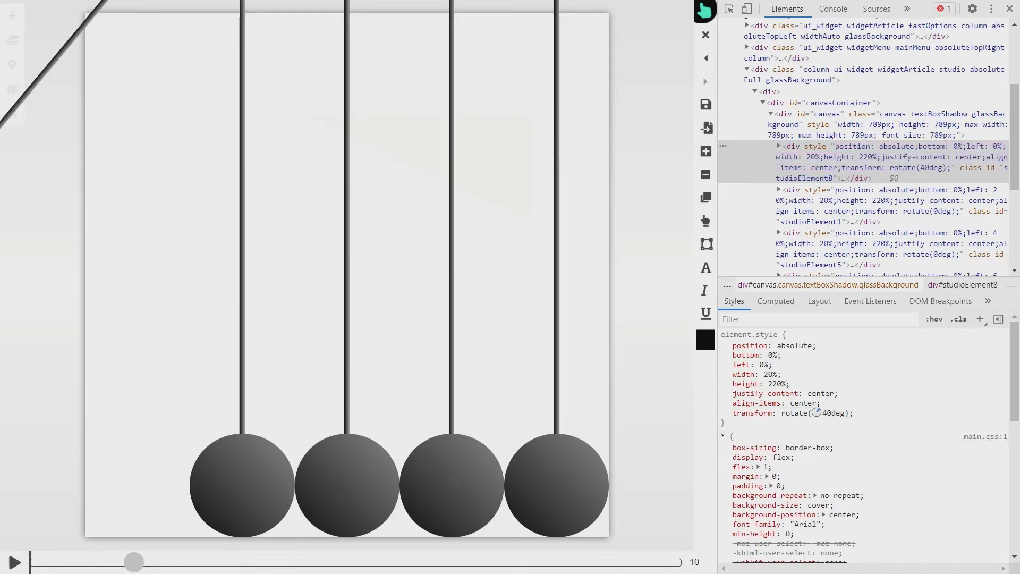
# Preview a test swing, then set the leftmost pendulum's rotation to 45deg.
pyautogui.click(14, 563)
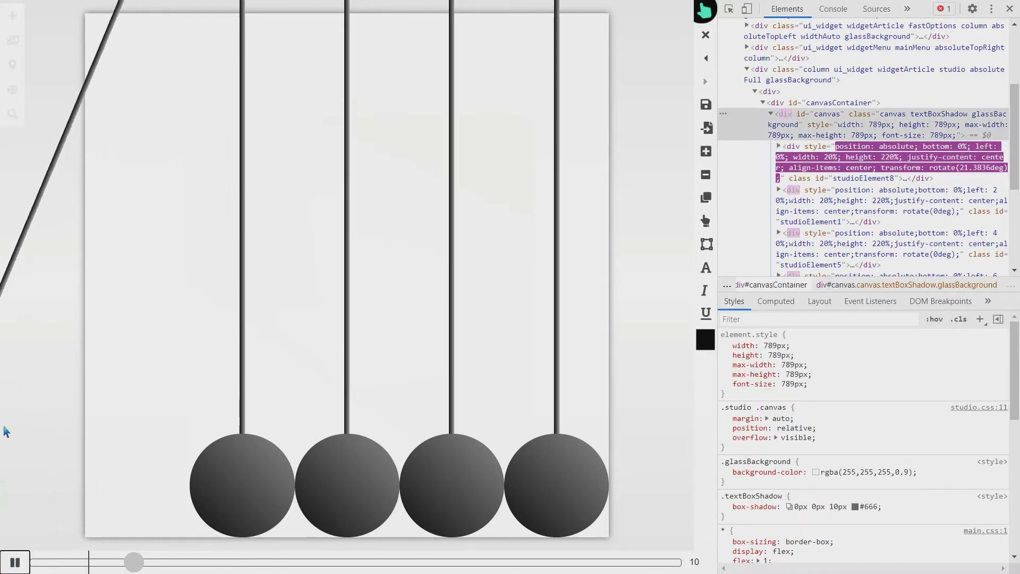
pyautogui.click(14, 562)
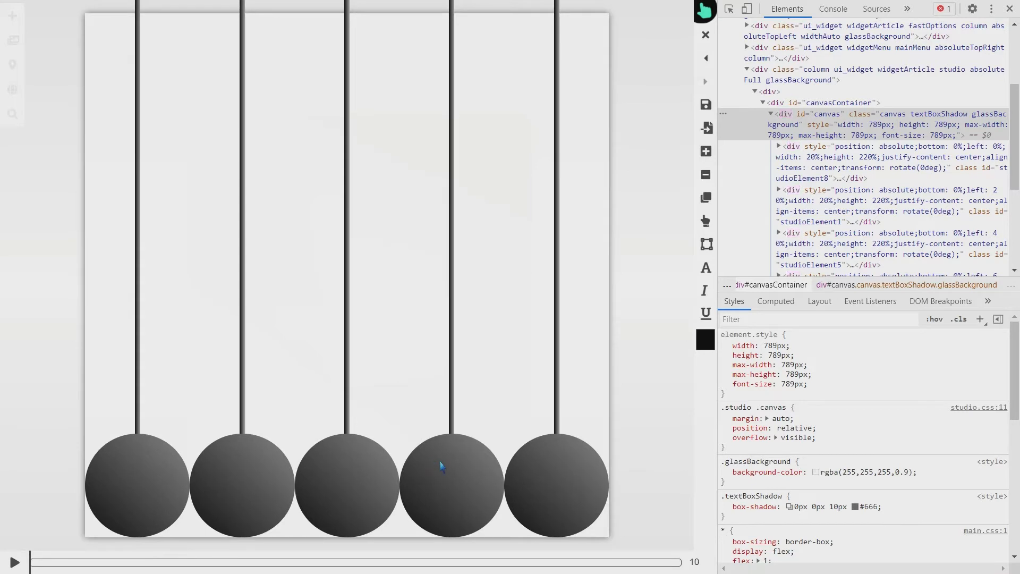
pyautogui.moveTo(444, 342)
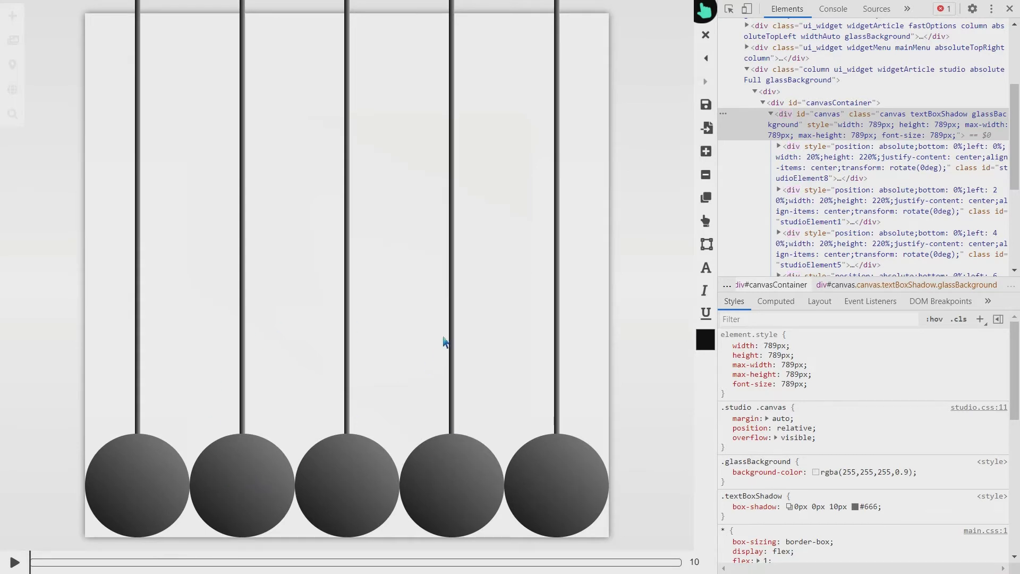
pyautogui.moveTo(118, 457)
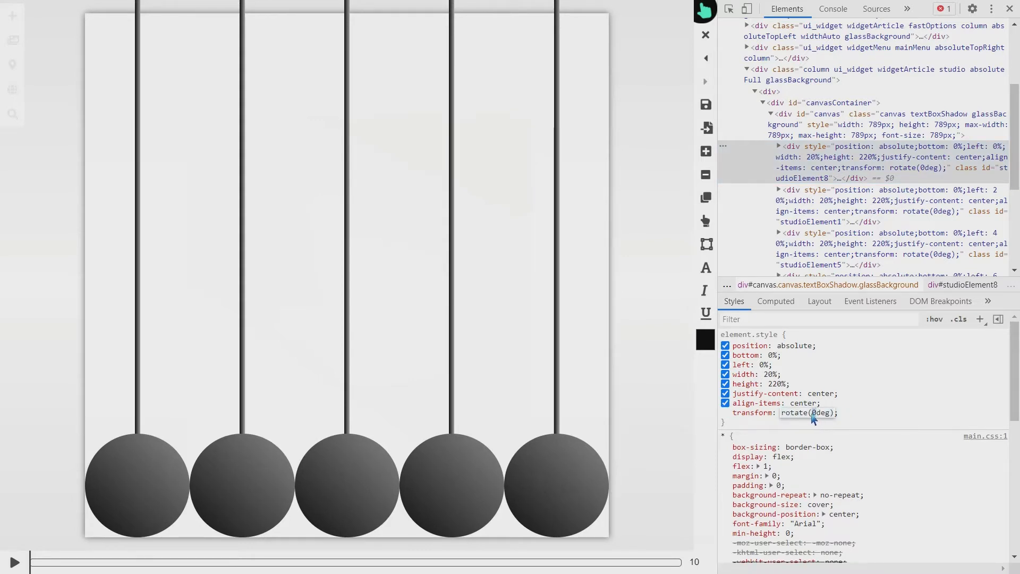
pyautogui.moveTo(867, 413)
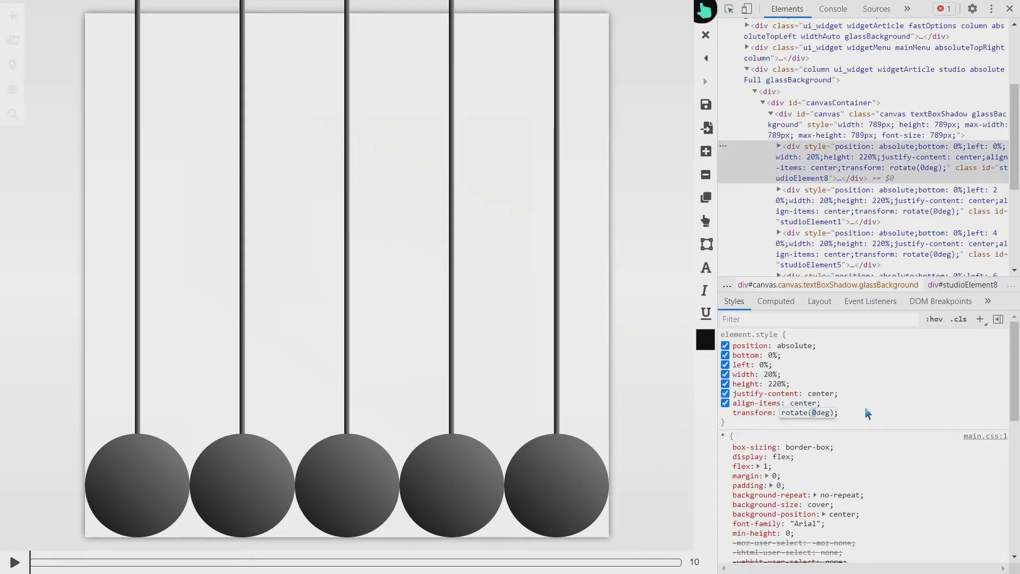
pyautogui.write('45deg')
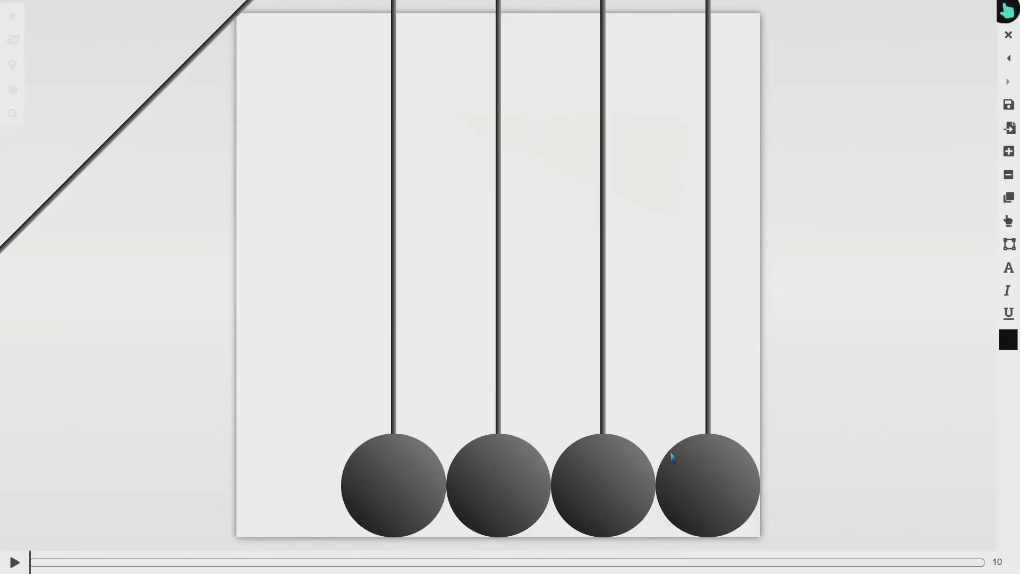
pyautogui.moveTo(88, 175)
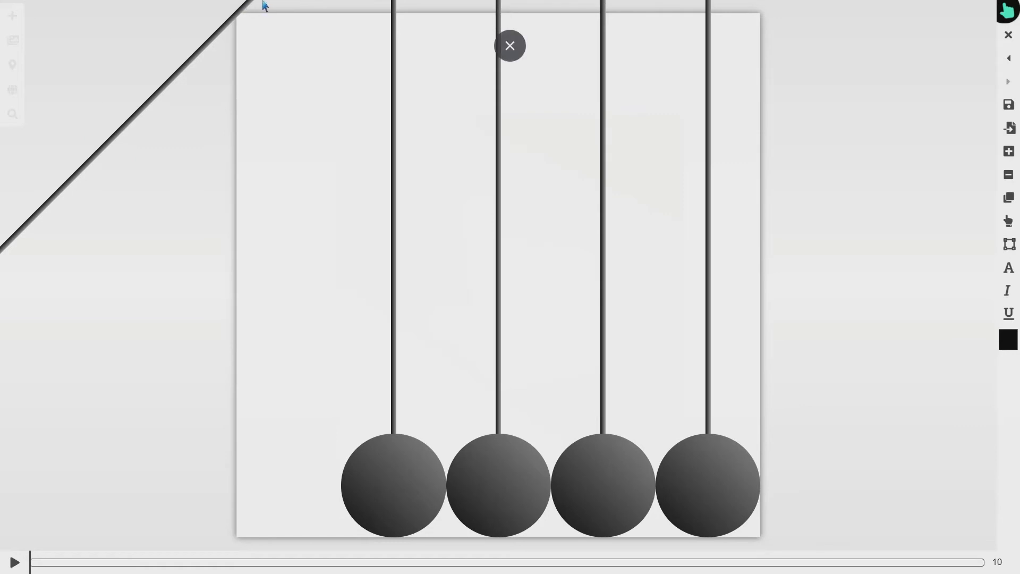
# Close the developer tools to view the raised leftmost pendulum.
pyautogui.click(510, 46)
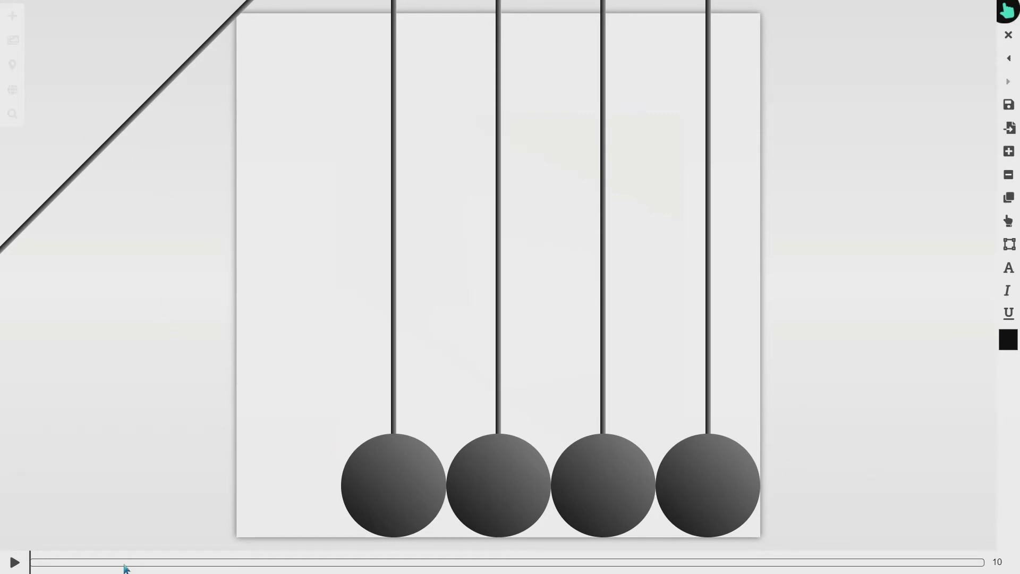
pyautogui.moveTo(172, 568)
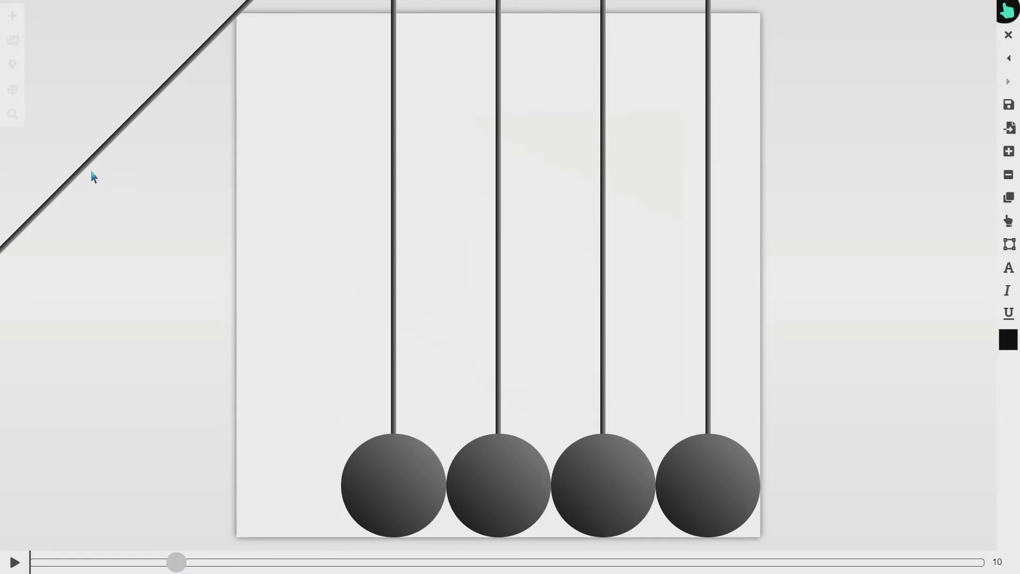
pyautogui.moveTo(101, 128)
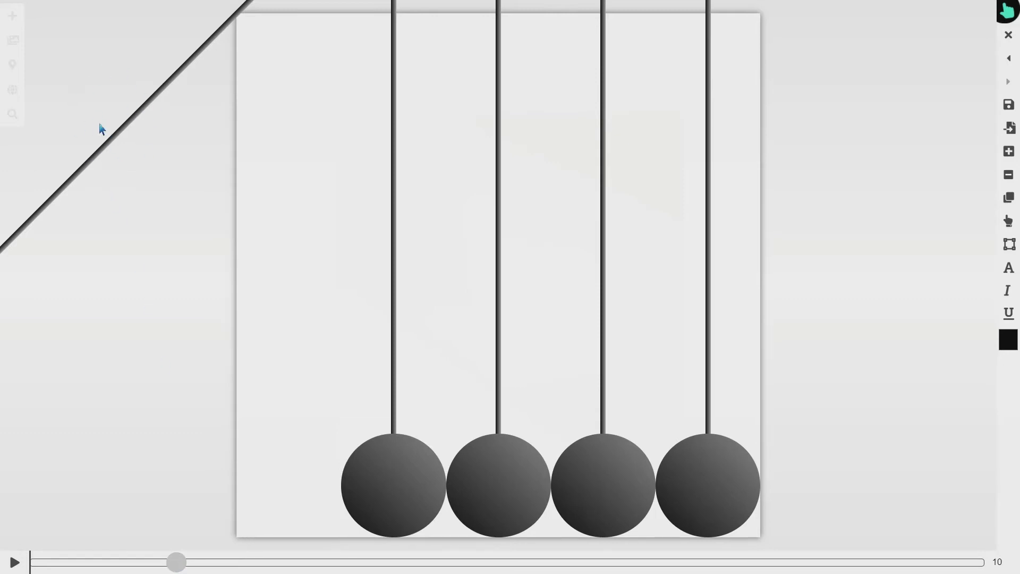
pyautogui.moveTo(173, 288)
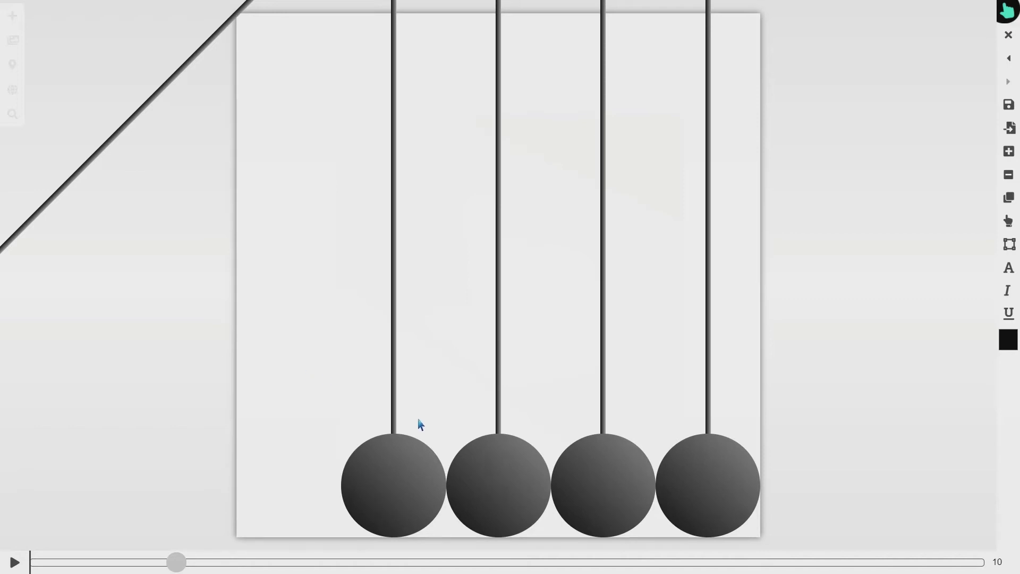
pyautogui.moveTo(404, 407)
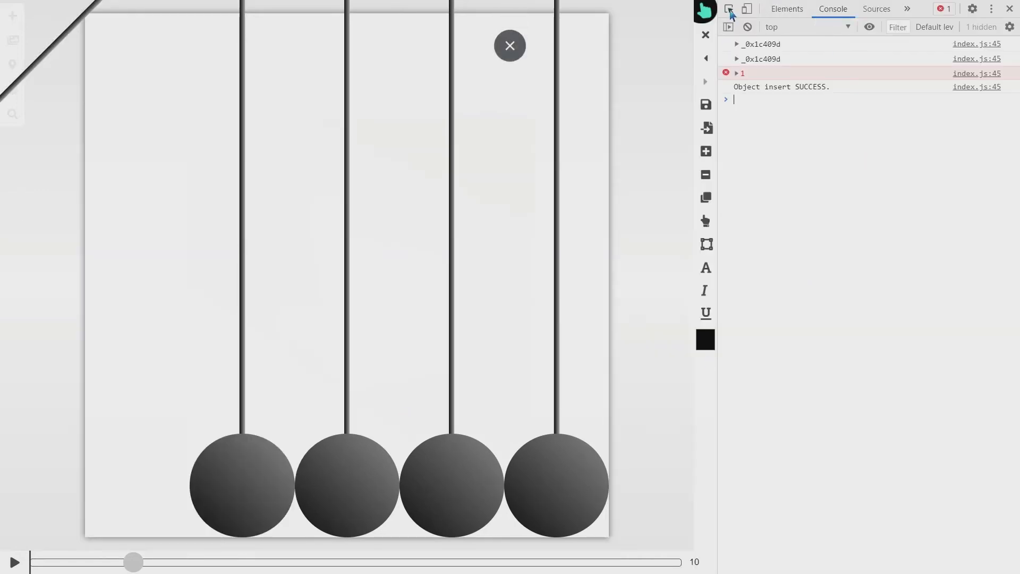
# Set the leftmost pendulum's rotation to 0deg at the later time and preview the swing.
pyautogui.click(786, 8)
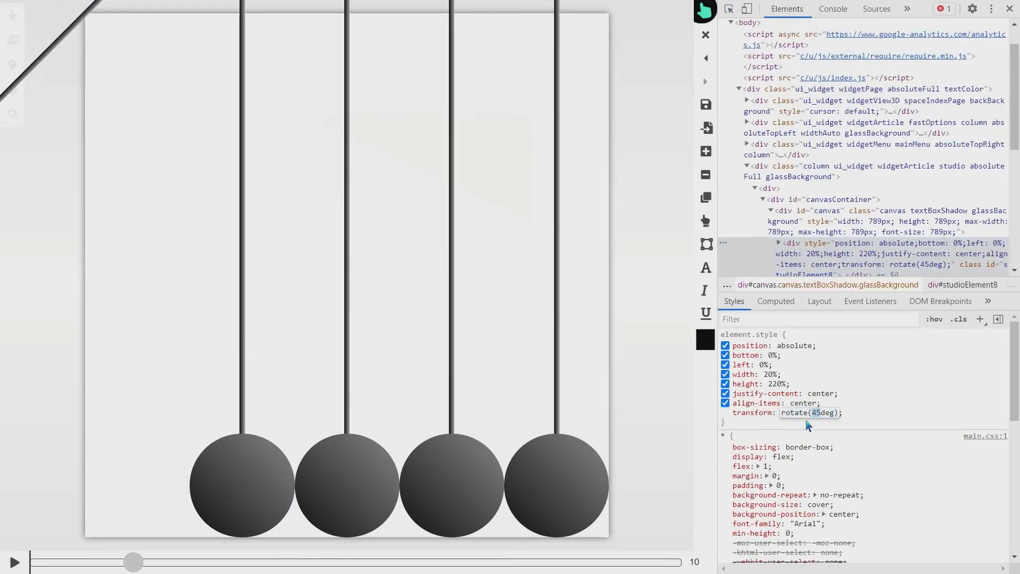
pyautogui.write('0deg')
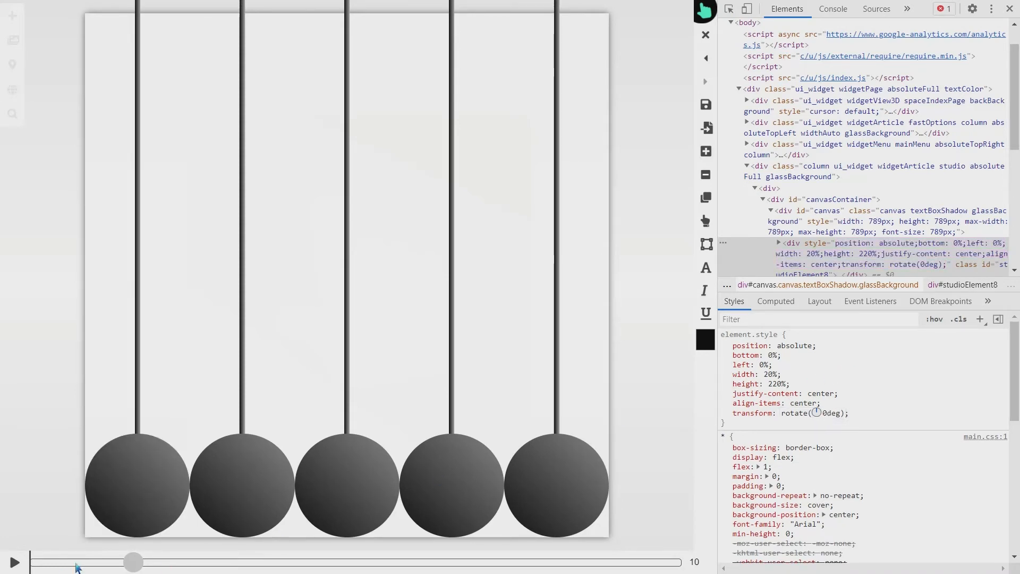
pyautogui.moveTo(516, 475)
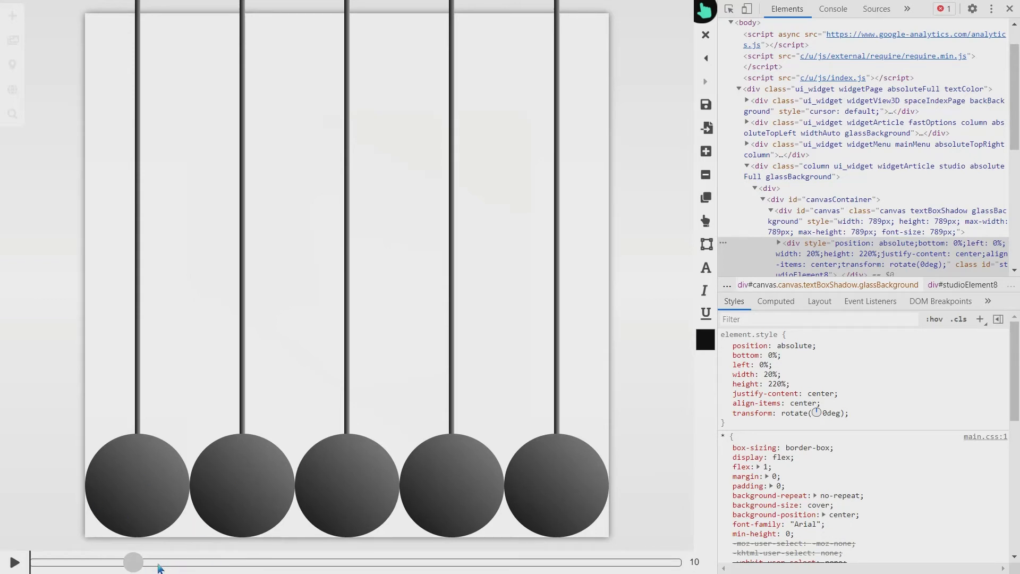
pyautogui.moveTo(464, 299)
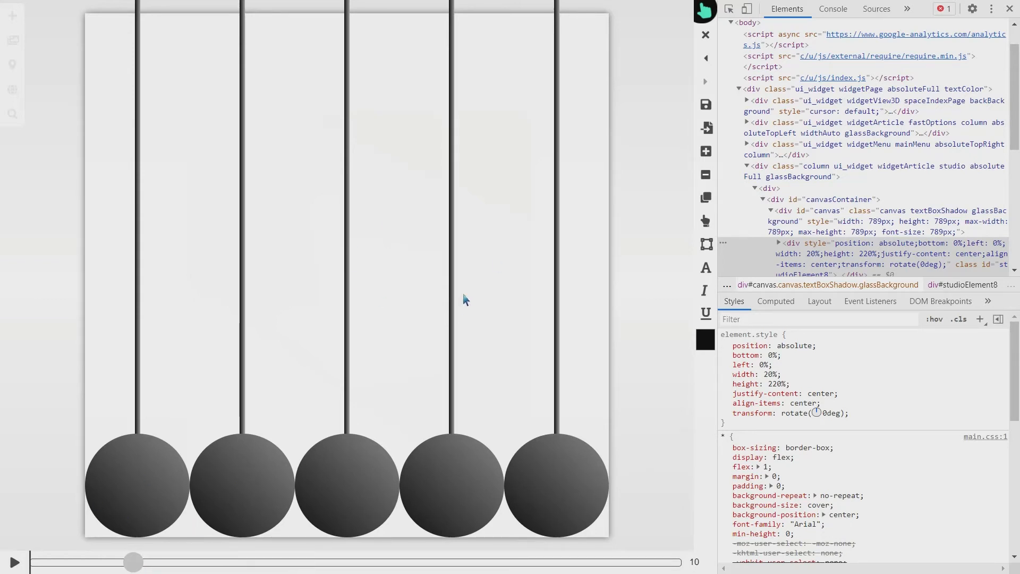
pyautogui.moveTo(362, 403)
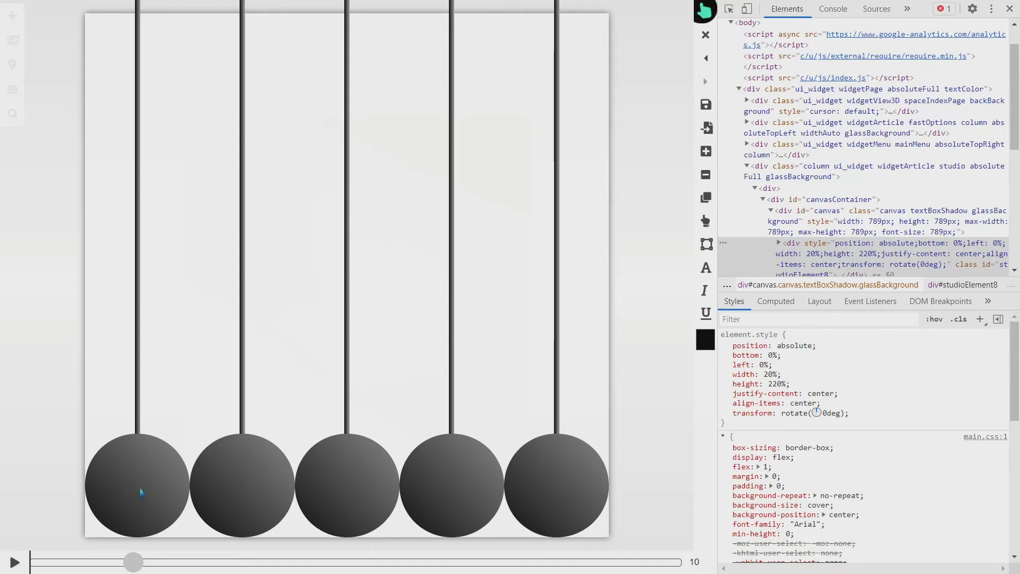
pyautogui.moveTo(182, 448)
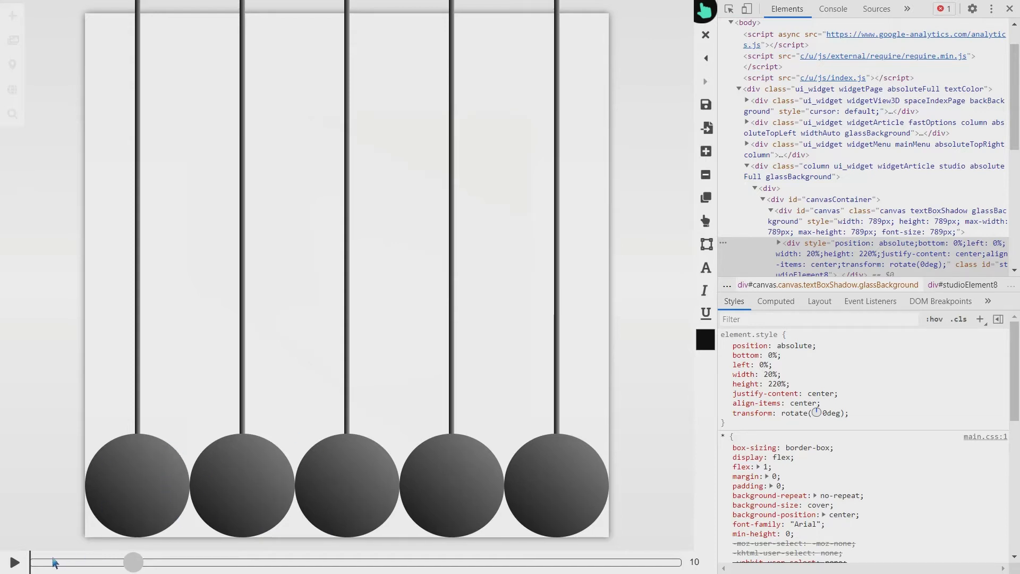
pyautogui.click(14, 563)
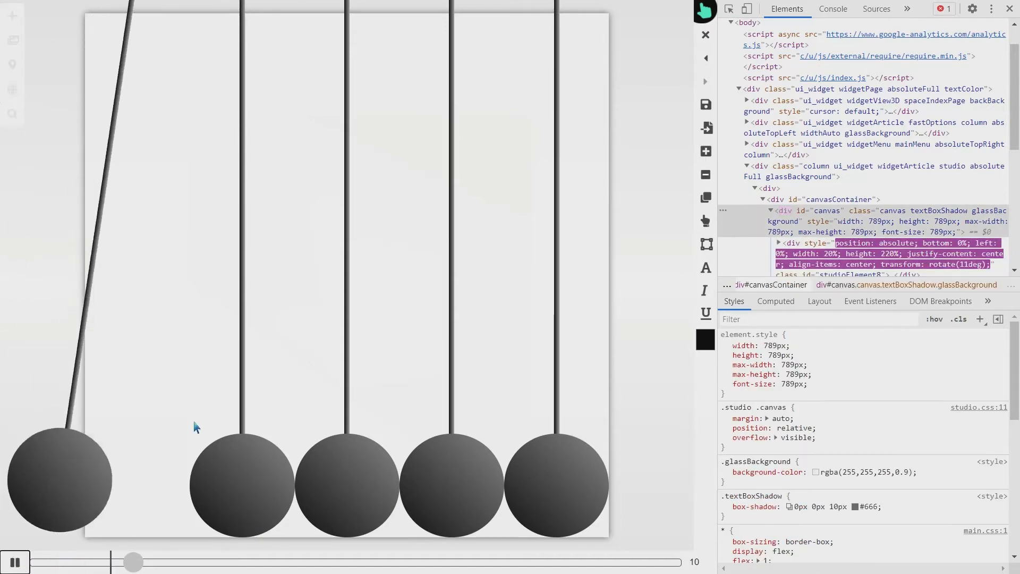
pyautogui.click(14, 563)
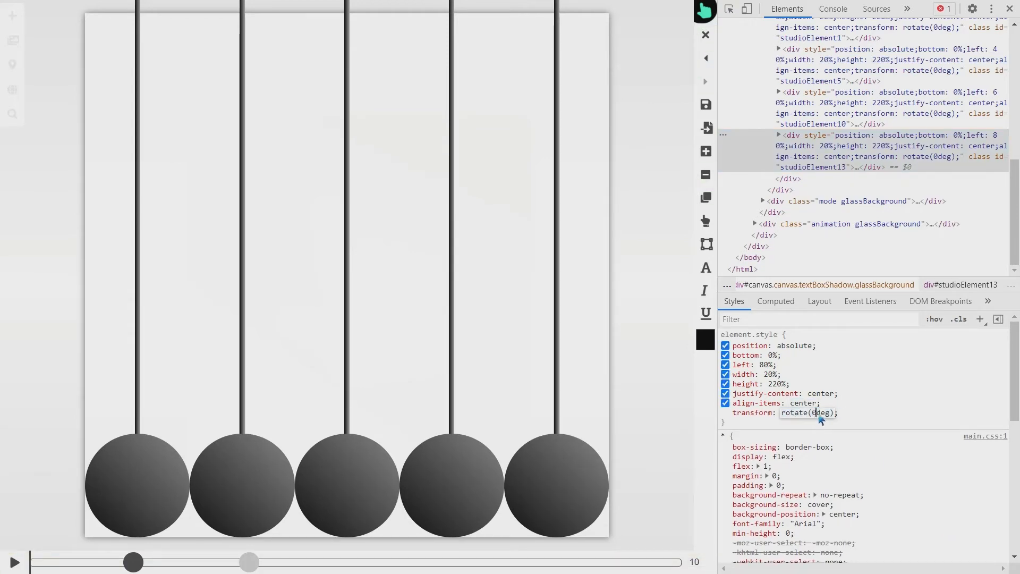
pyautogui.moveTo(814, 412)
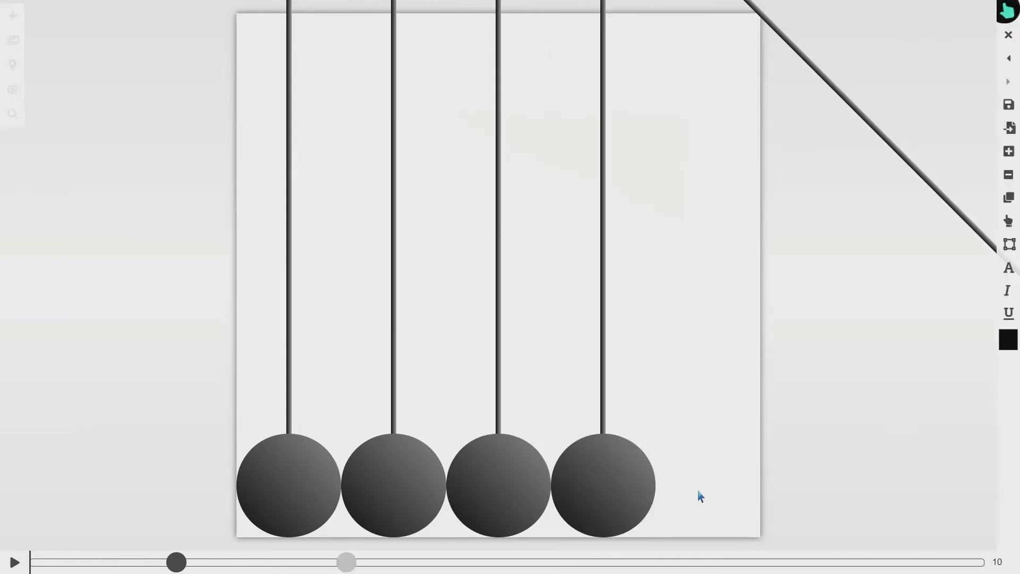
pyautogui.moveTo(14, 563)
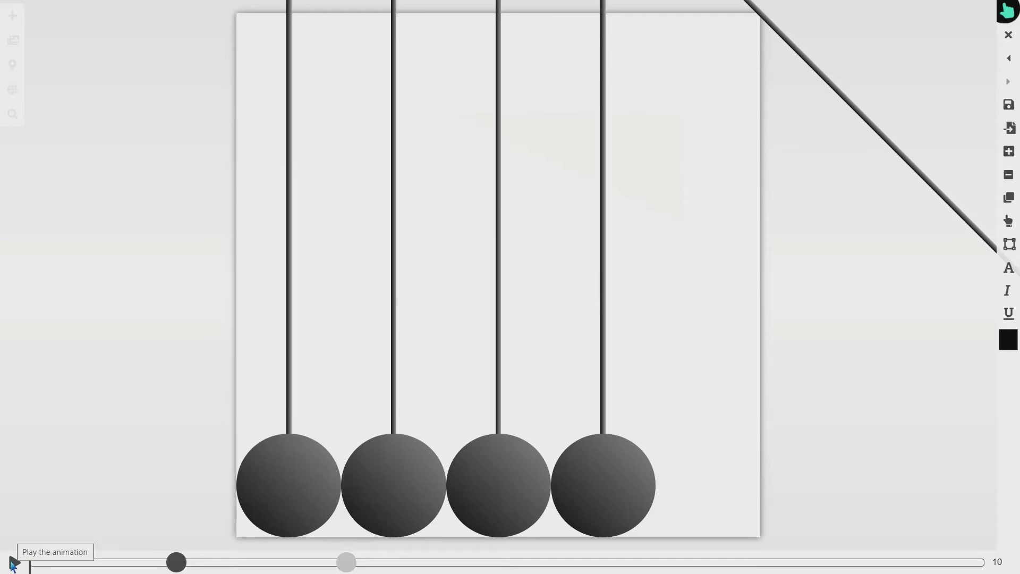
# Play the preview to watch the rightmost ball swing out to the right.
pyautogui.click(12, 562)
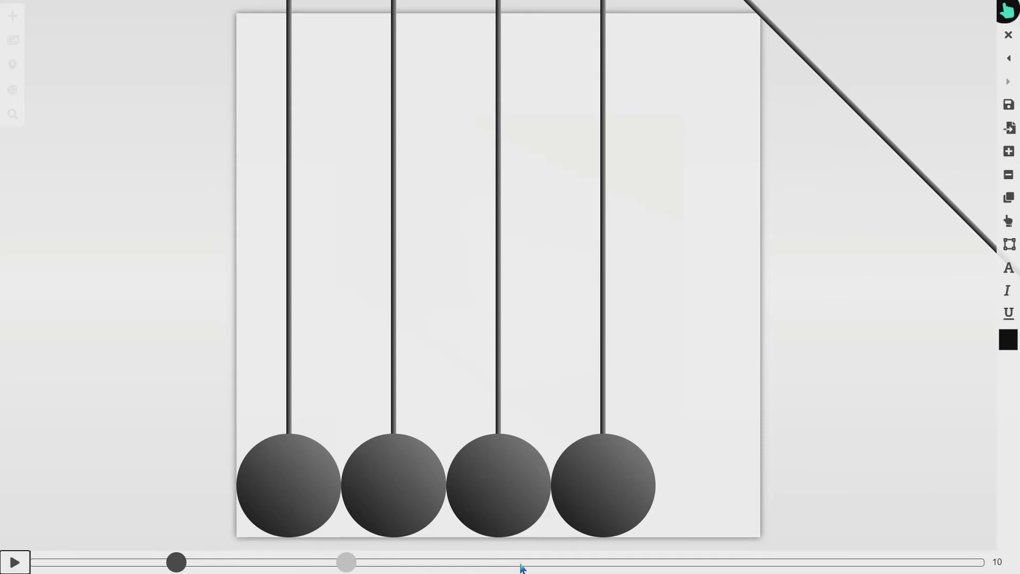
pyautogui.moveTo(514, 562)
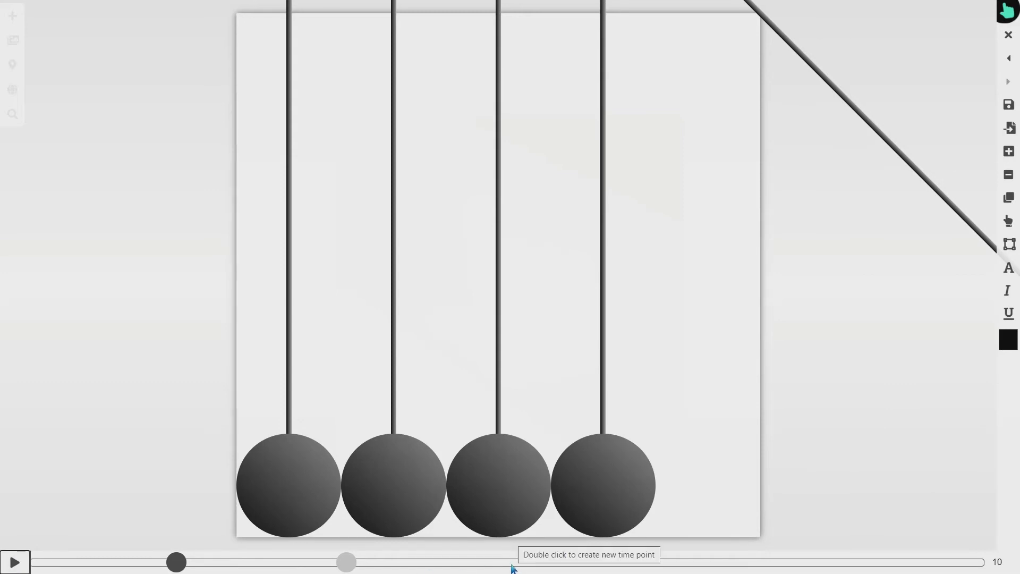
pyautogui.moveTo(298, 494)
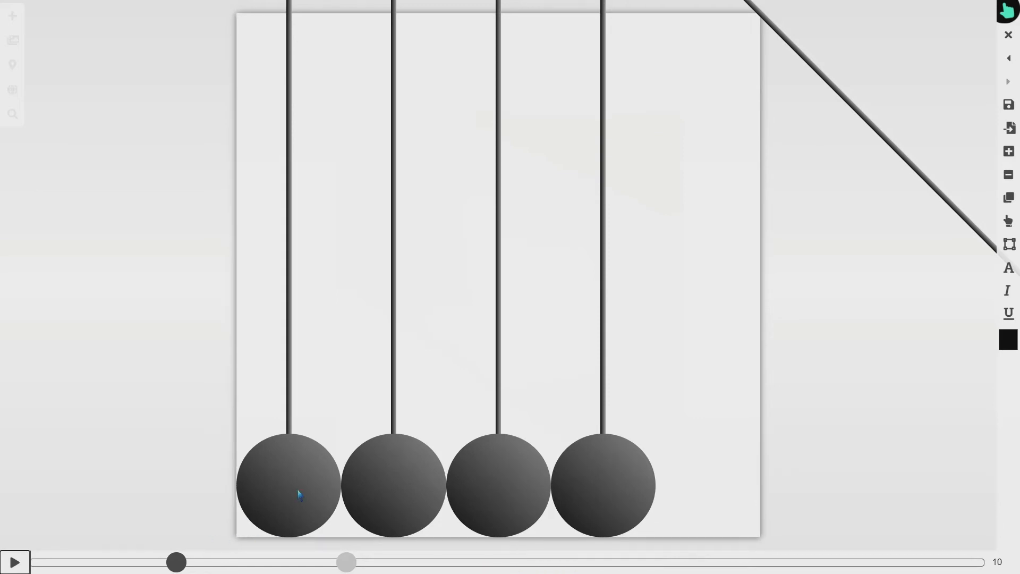
pyautogui.moveTo(494, 566)
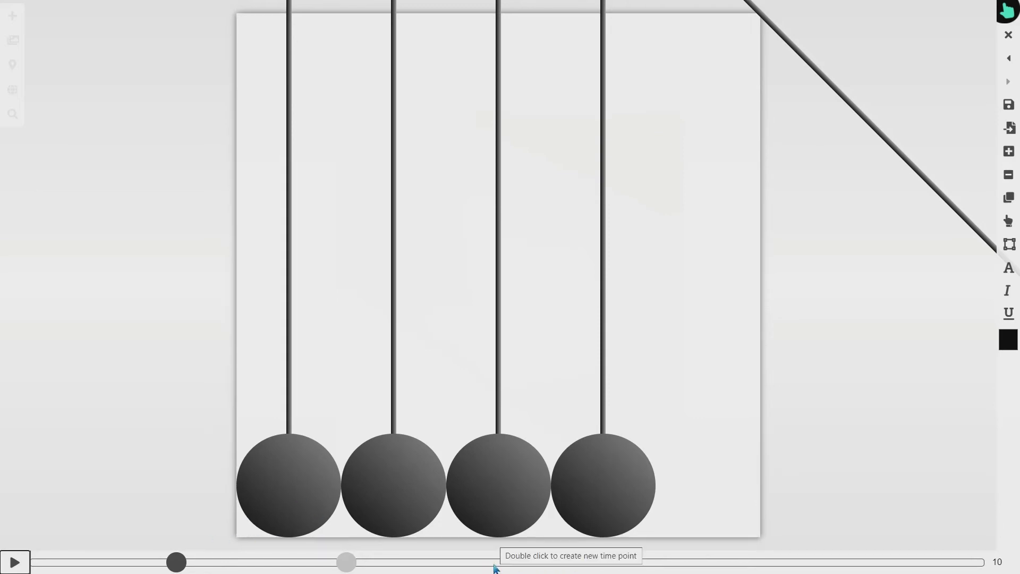
# Add a new time point with the leftmost pendulum swung out again.
pyautogui.doubleClick(493, 562)
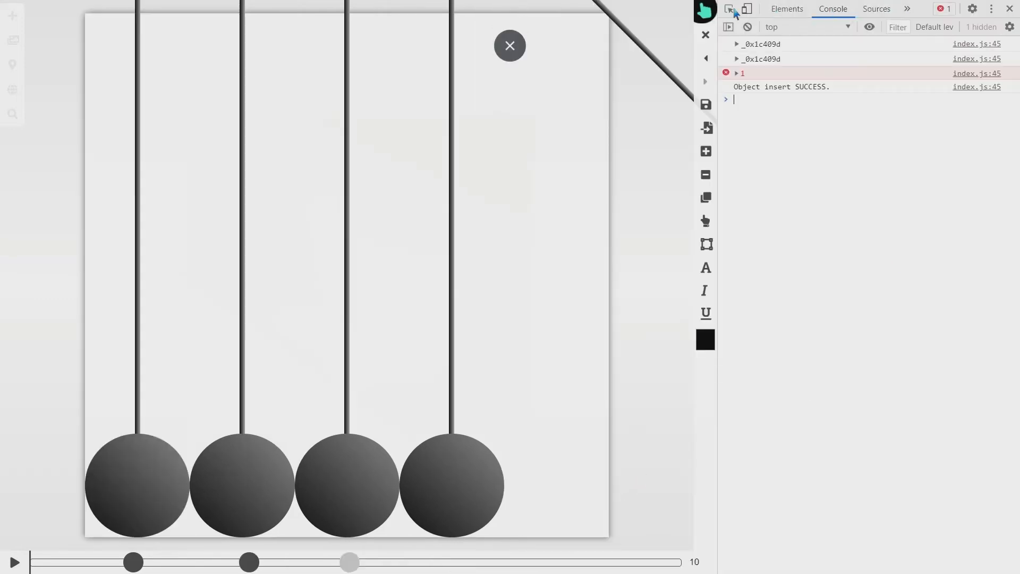
pyautogui.click(786, 9)
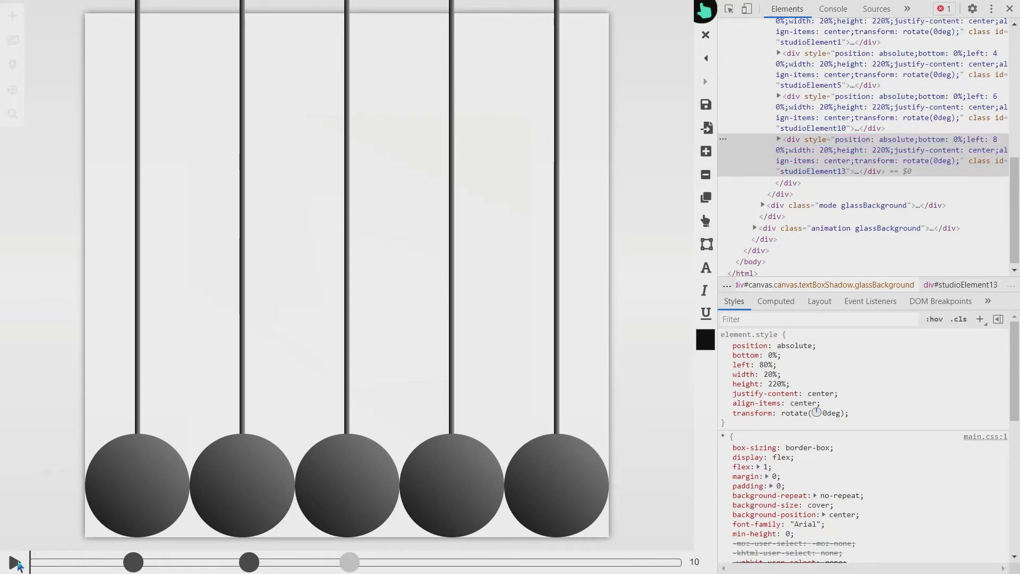
pyautogui.click(14, 562)
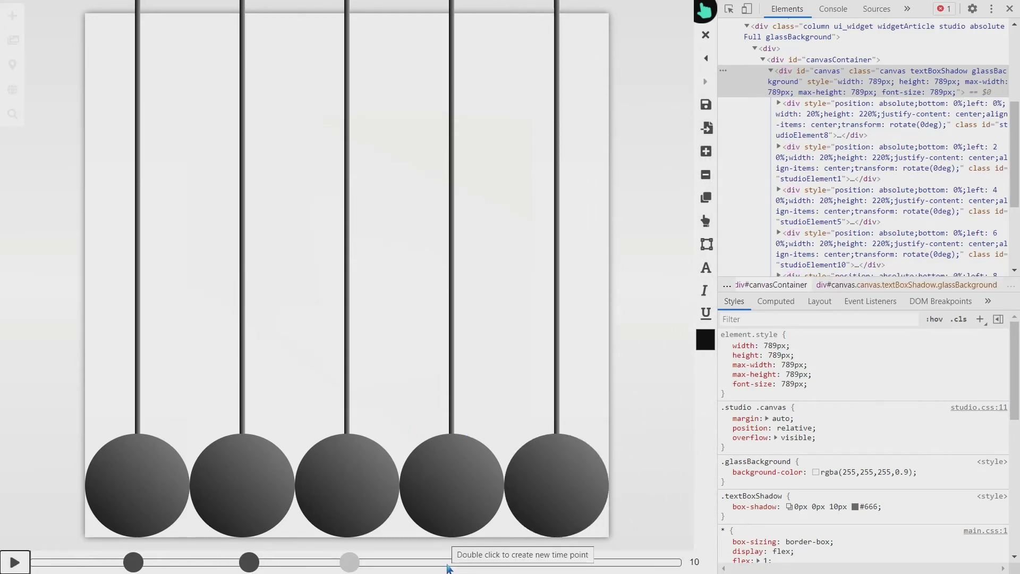
pyautogui.moveTo(148, 489)
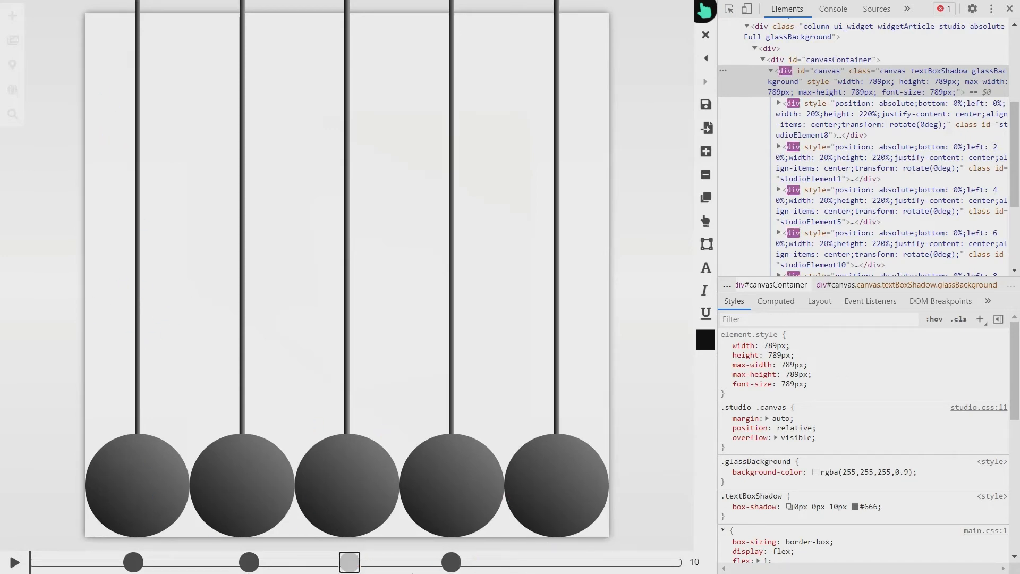
# Spread the four time points across the timeline, placing the last at the end, and preview.
pyautogui.moveTo(350, 562); pyautogui.dragTo(451, 562)
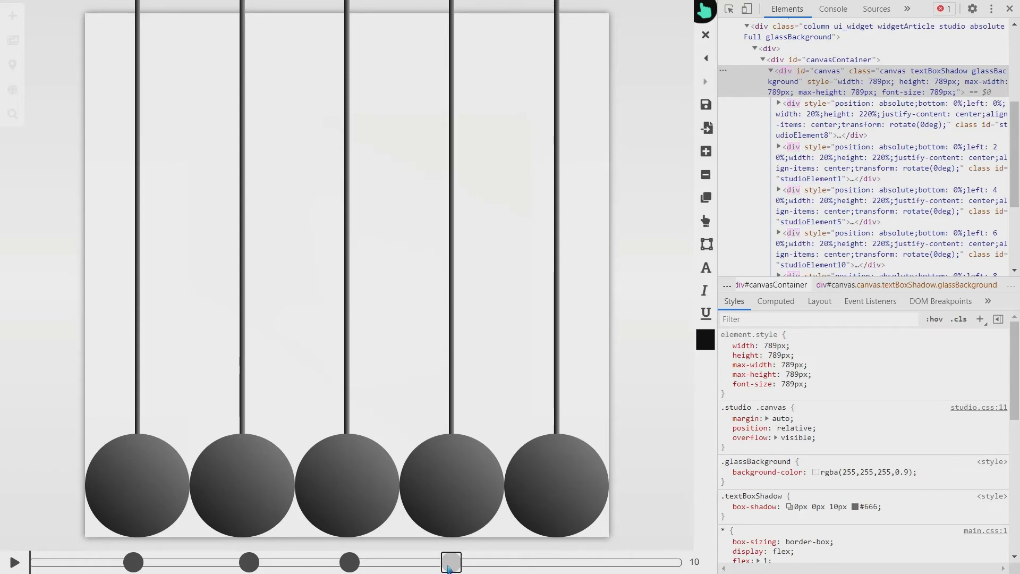
pyautogui.moveTo(452, 562); pyautogui.dragTo(46, 562)
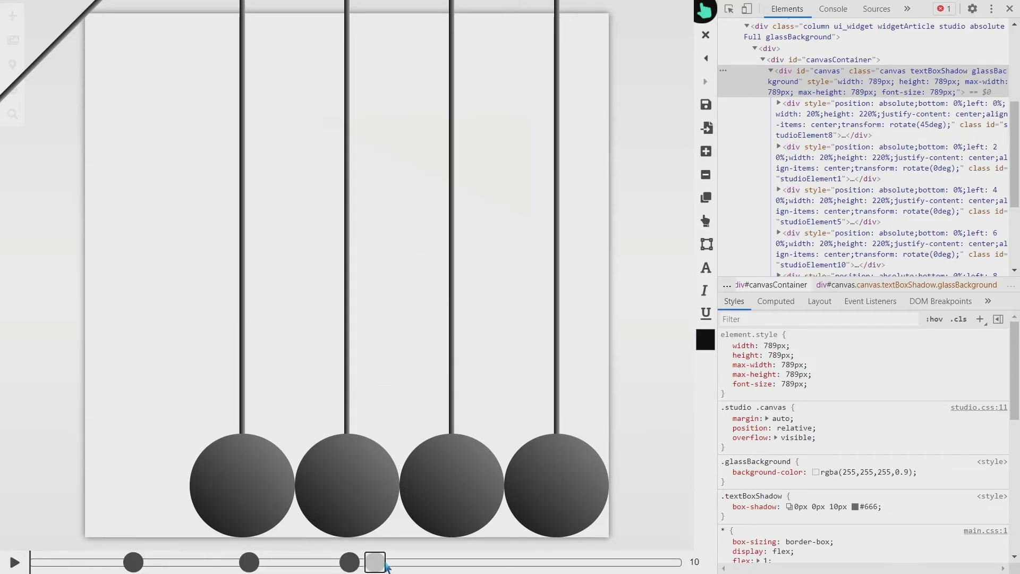
pyautogui.moveTo(374, 562); pyautogui.dragTo(469, 562)
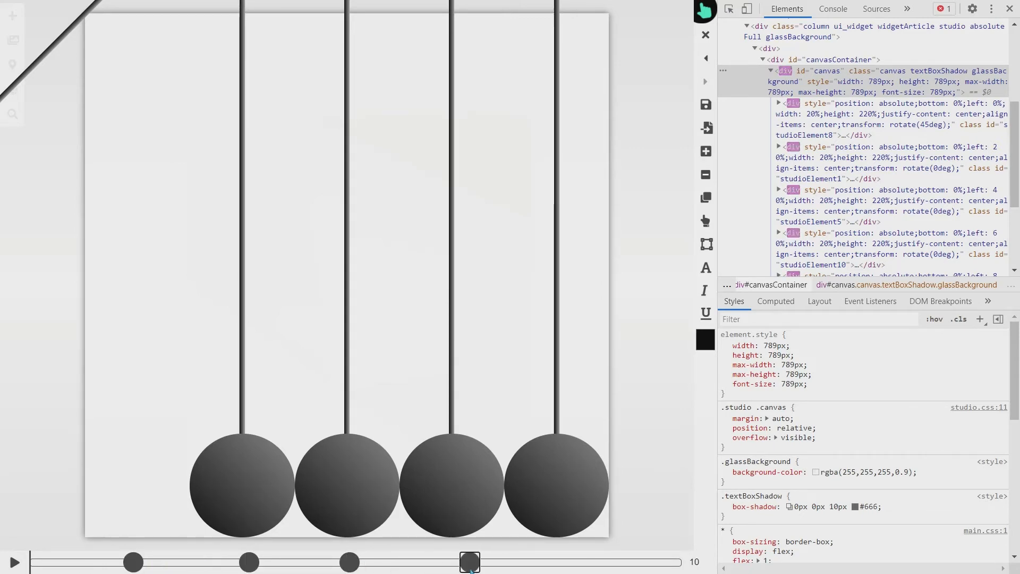
pyautogui.click(15, 562)
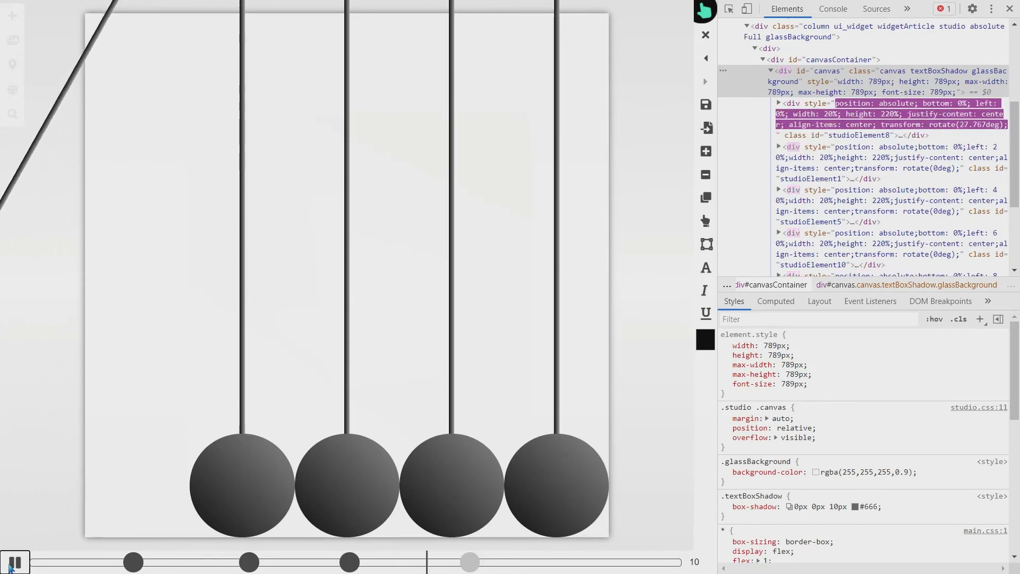
pyautogui.click(14, 562)
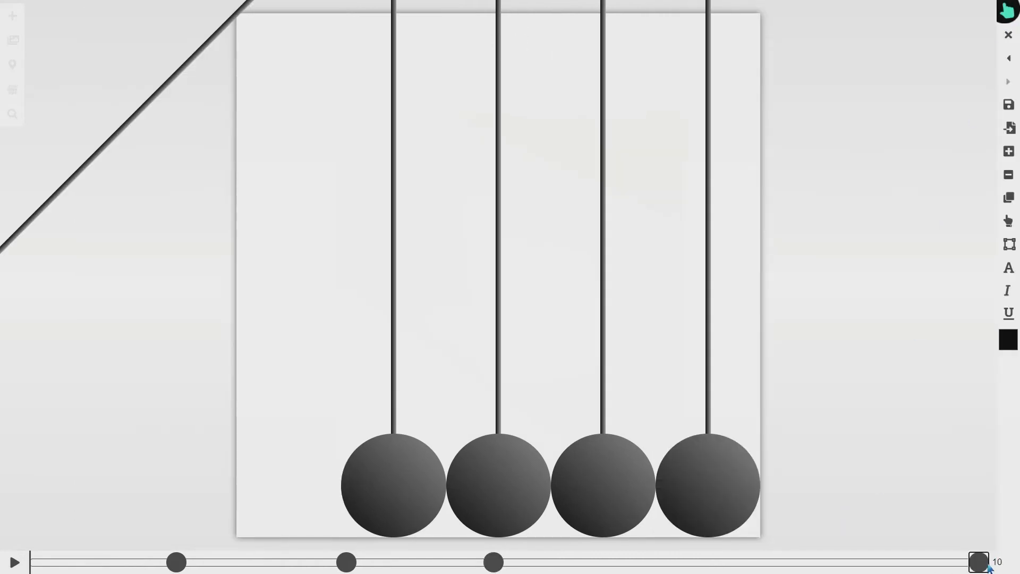
# Respace the later time points evenly toward the timeline's end.
pyautogui.moveTo(976, 562); pyautogui.dragTo(495, 562)
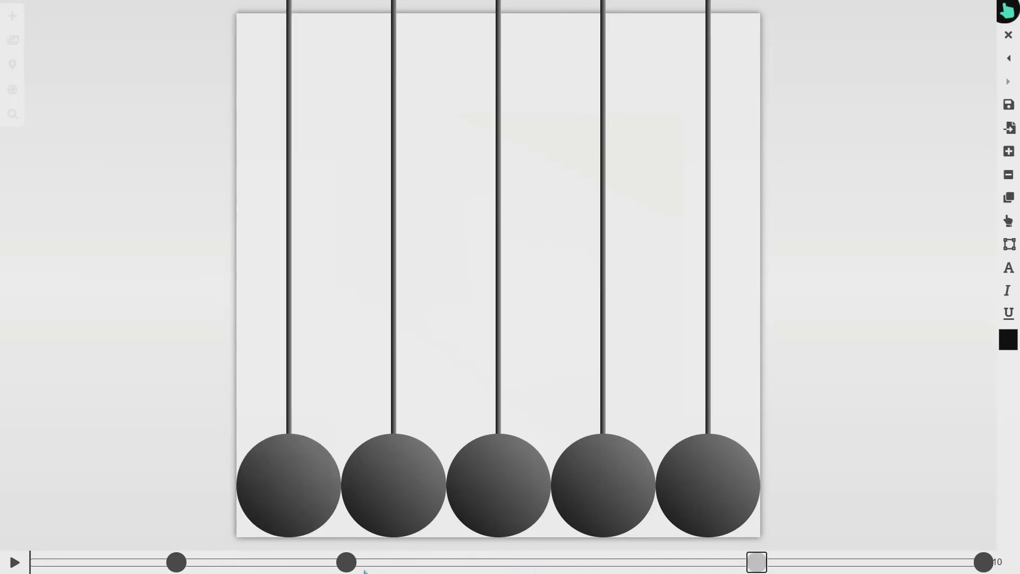
pyautogui.moveTo(755, 562); pyautogui.dragTo(521, 562)
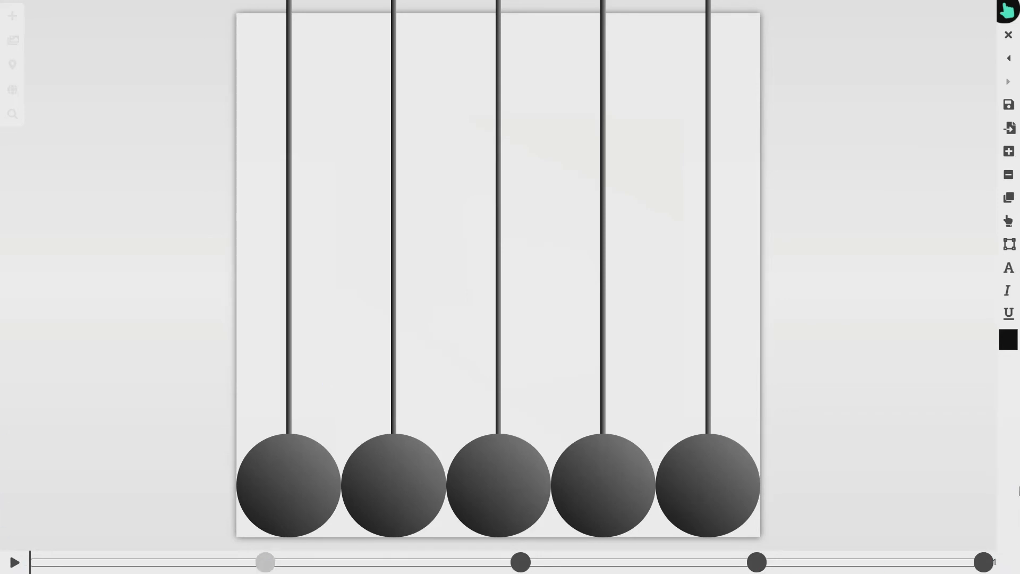
pyautogui.click(13, 562)
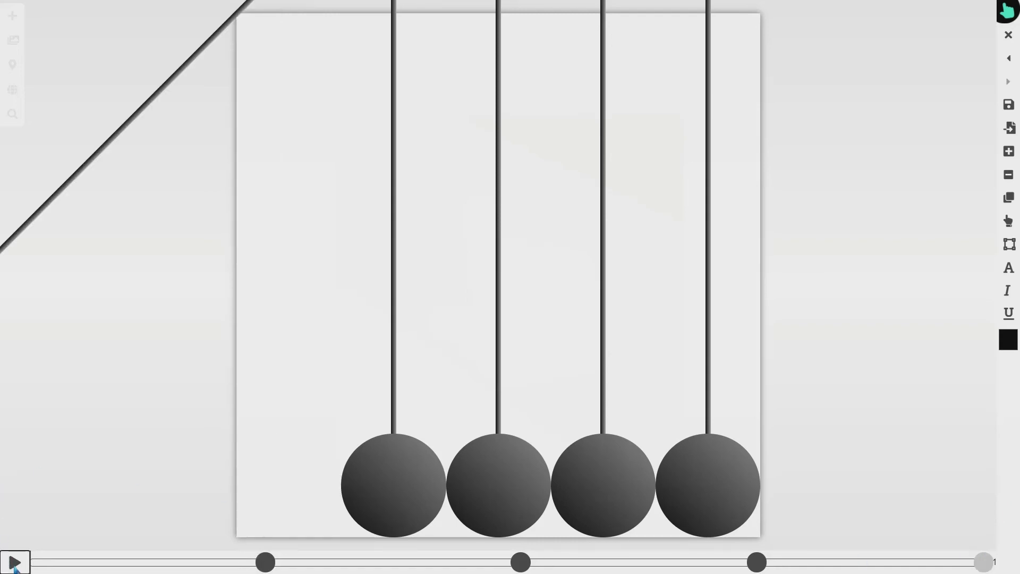
# Preview the alternating swings and shorten the duration from 2 to 1.5.
pyautogui.click(12, 562)
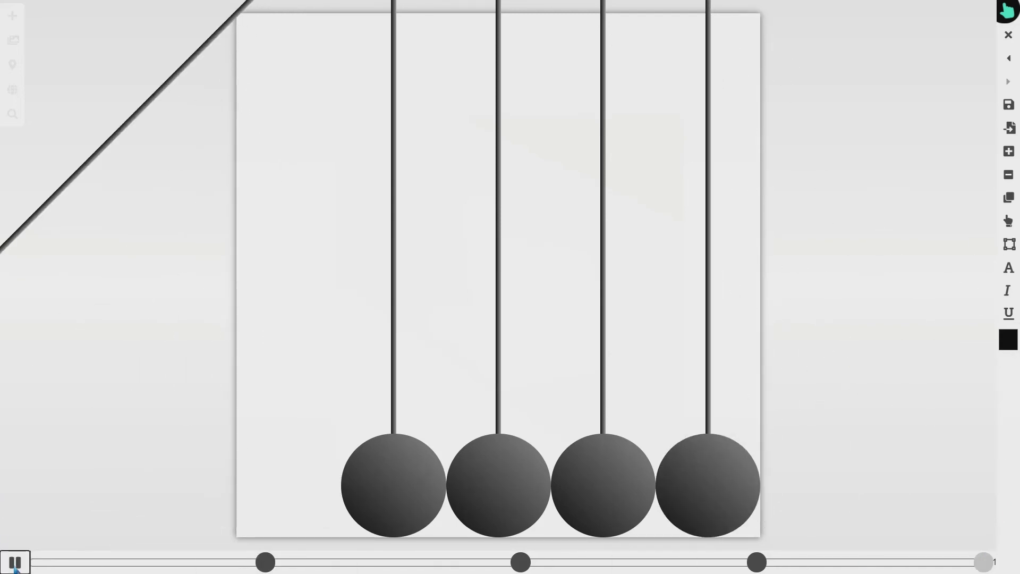
pyautogui.click(15, 562)
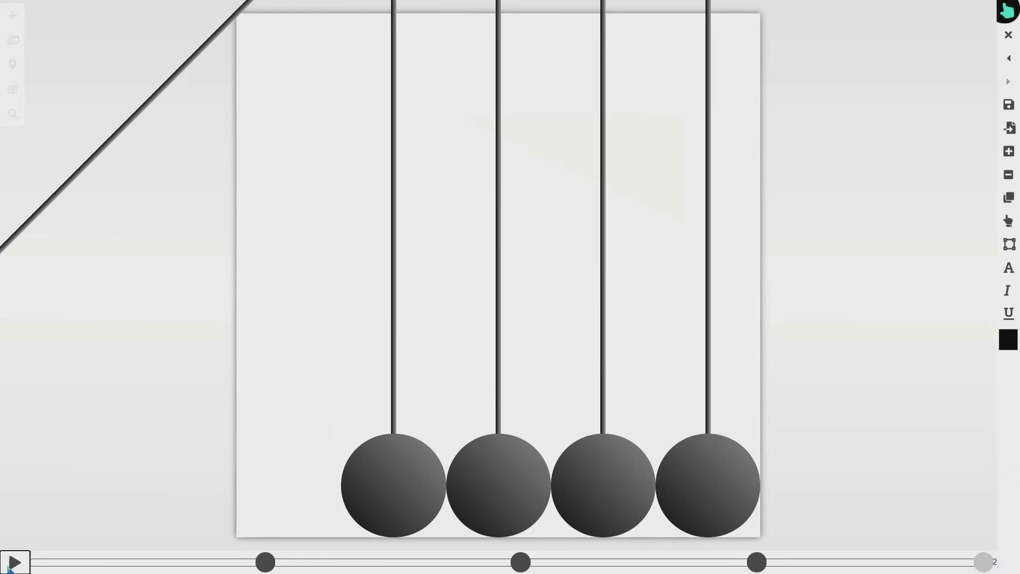
pyautogui.click(14, 562)
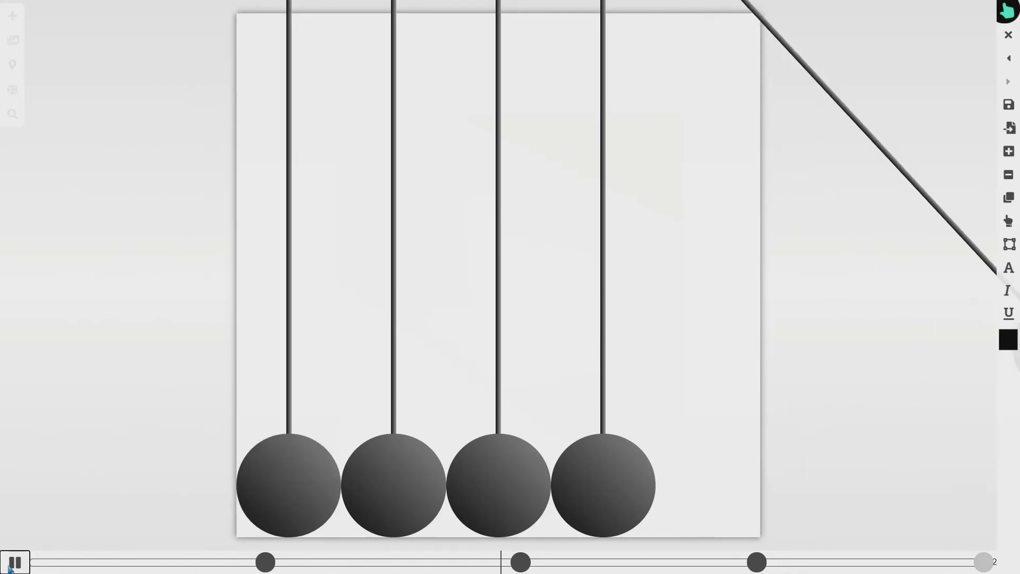
pyautogui.click(15, 561)
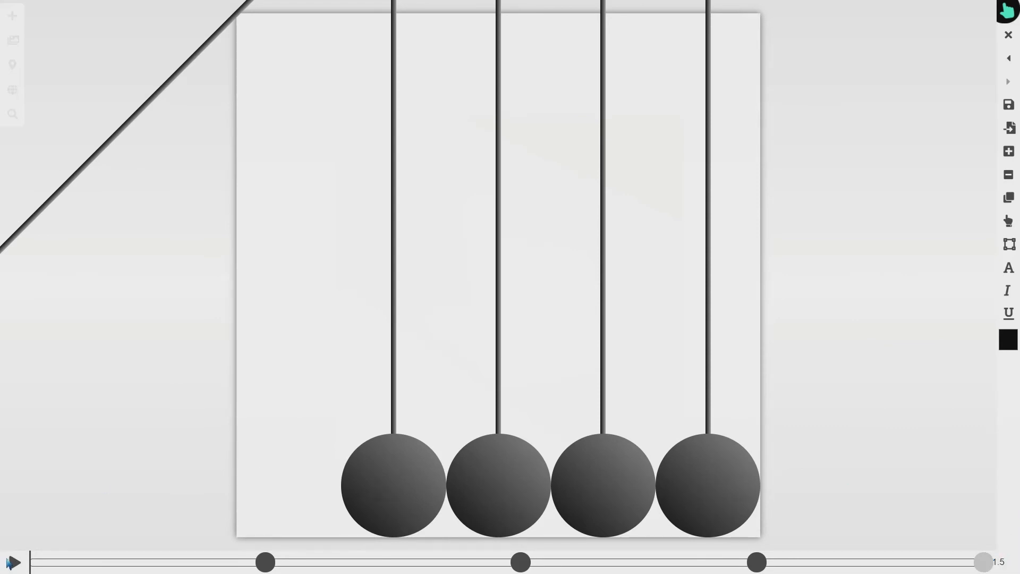
pyautogui.click(10, 562)
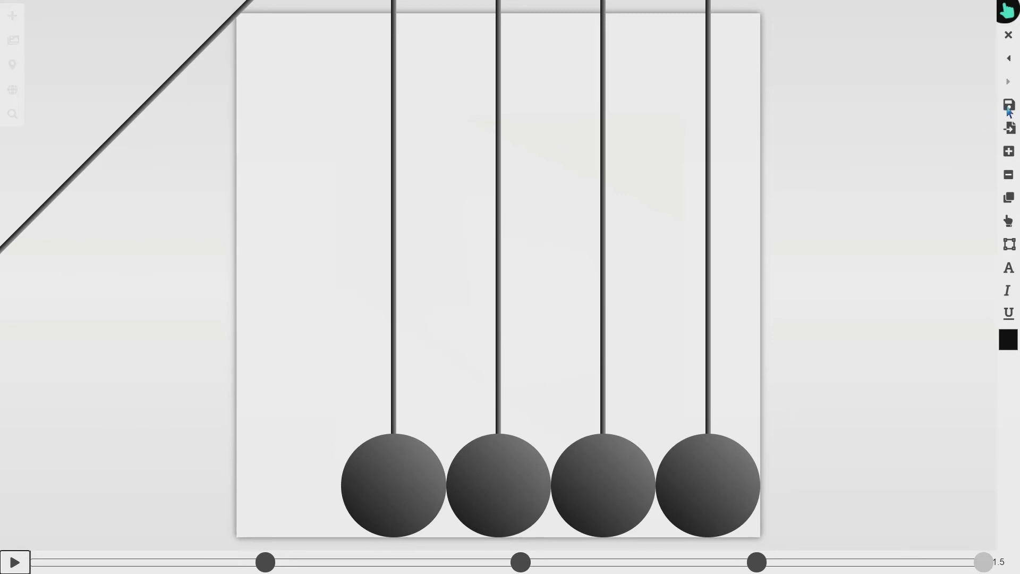
# Save the cradle animation and confirm closing the studio.
pyautogui.click(1008, 107)
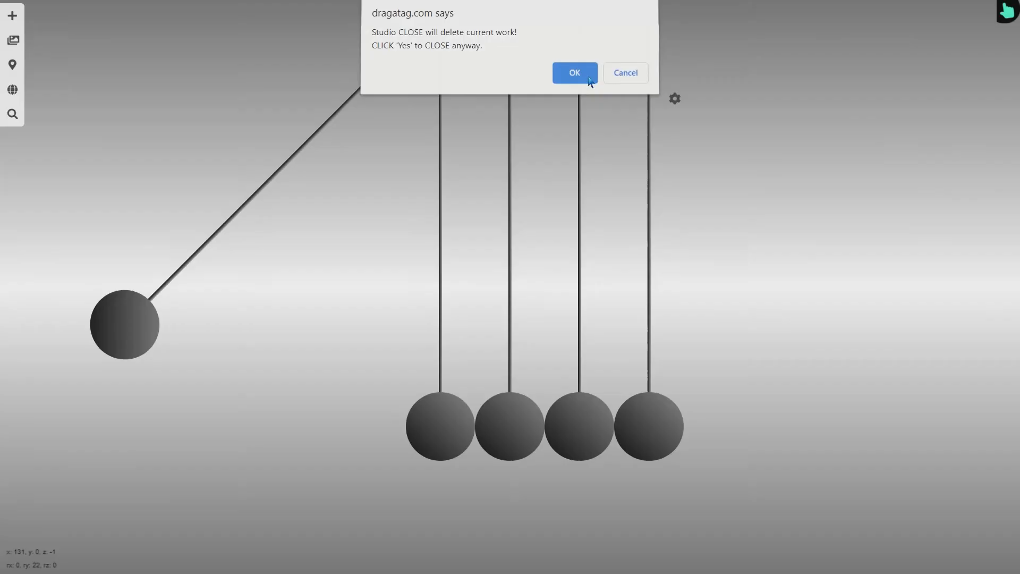
pyautogui.click(574, 72)
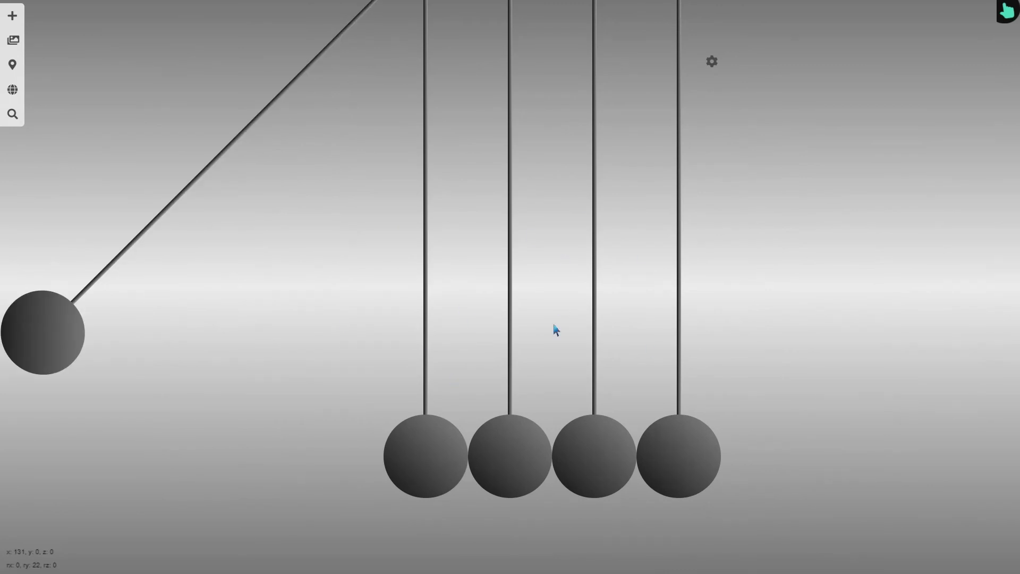
pyautogui.moveTo(545, 293)
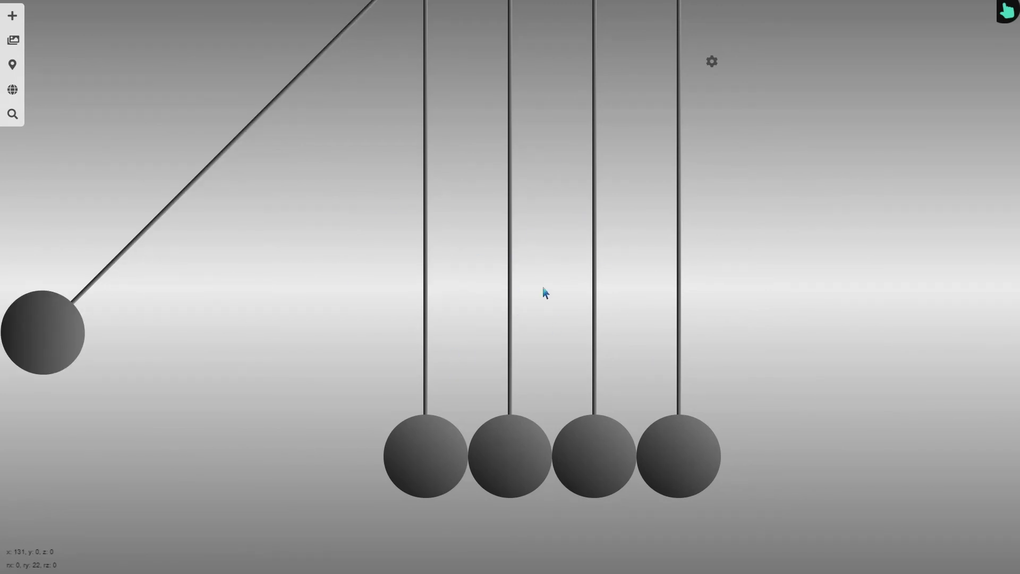
pyautogui.moveTo(543, 315)
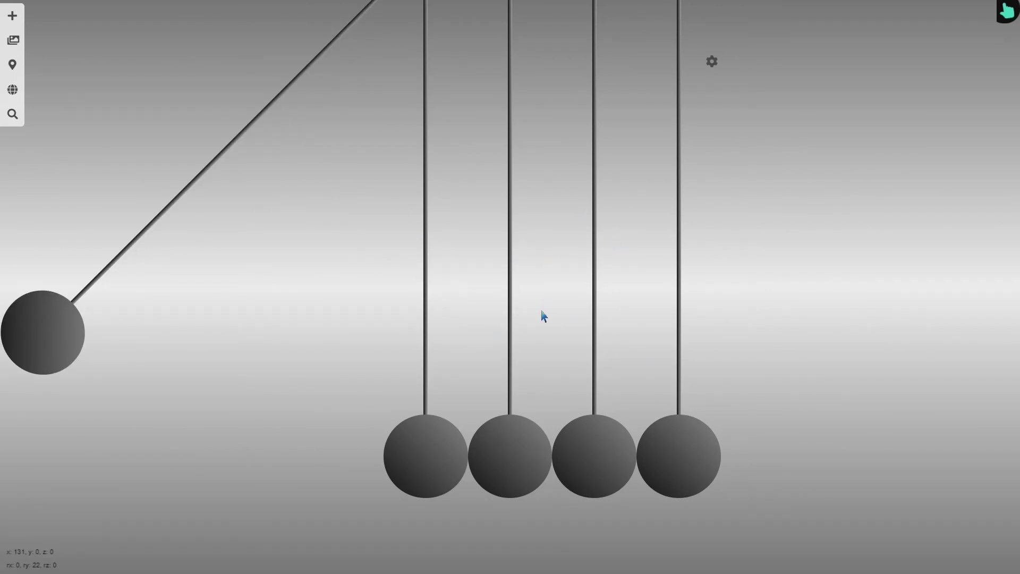
pyautogui.moveTo(542, 258)
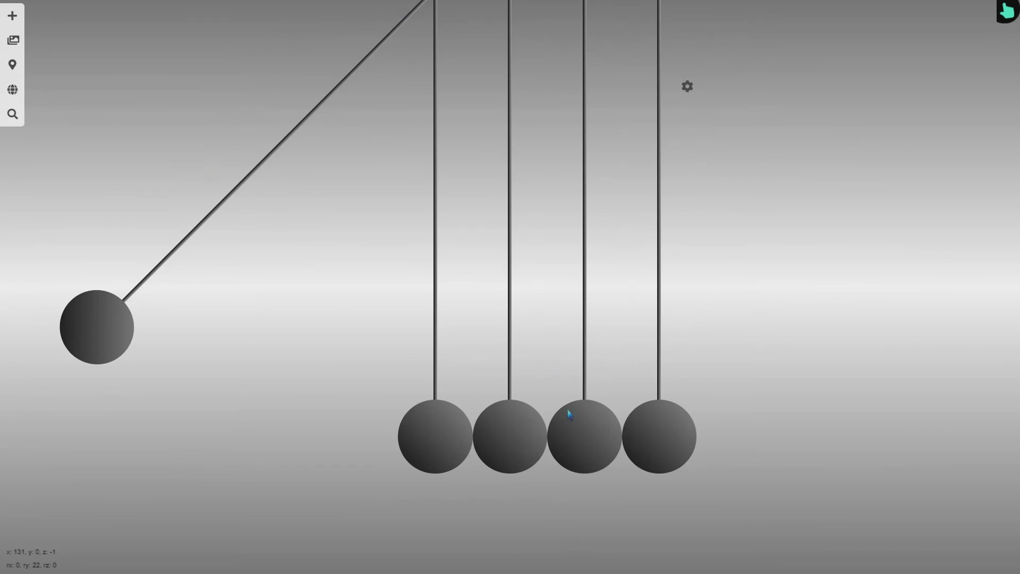
pyautogui.moveTo(473, 322)
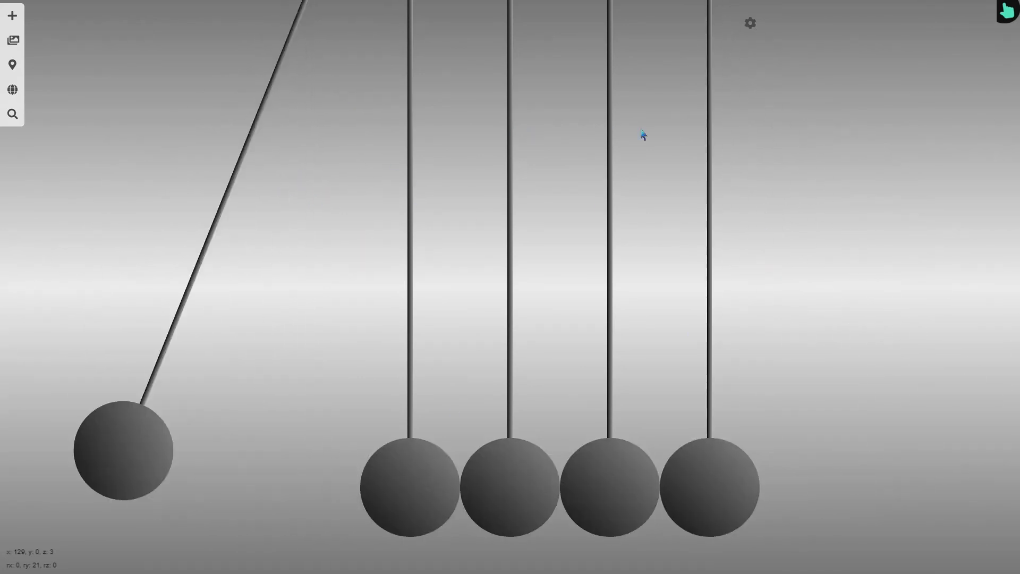
# Reopen the cradle object in the studio to add more keyframes.
pyautogui.click(750, 23)
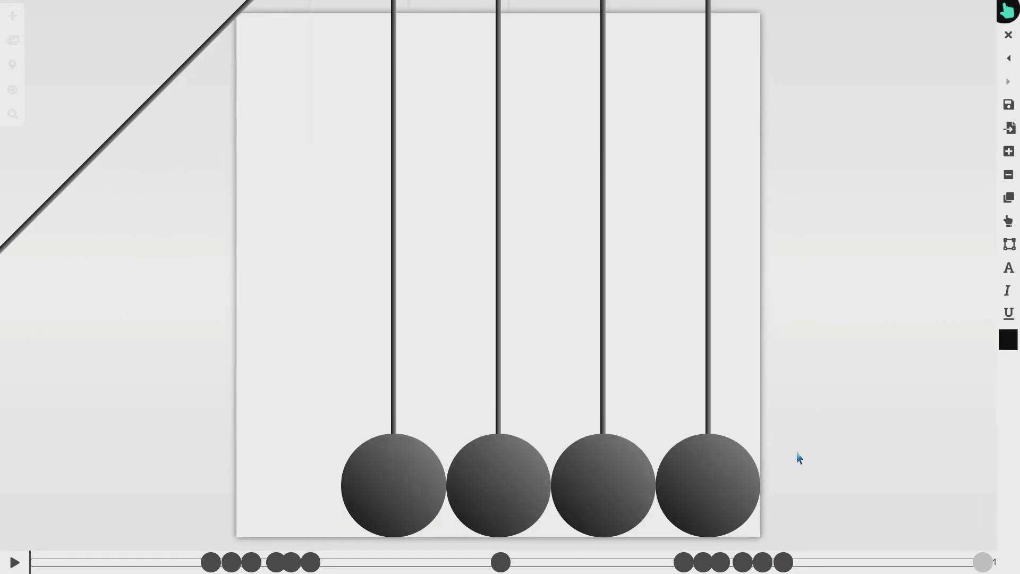
# Close the studio with the edited animation and open the cradle's options menu.
pyautogui.click(1008, 34)
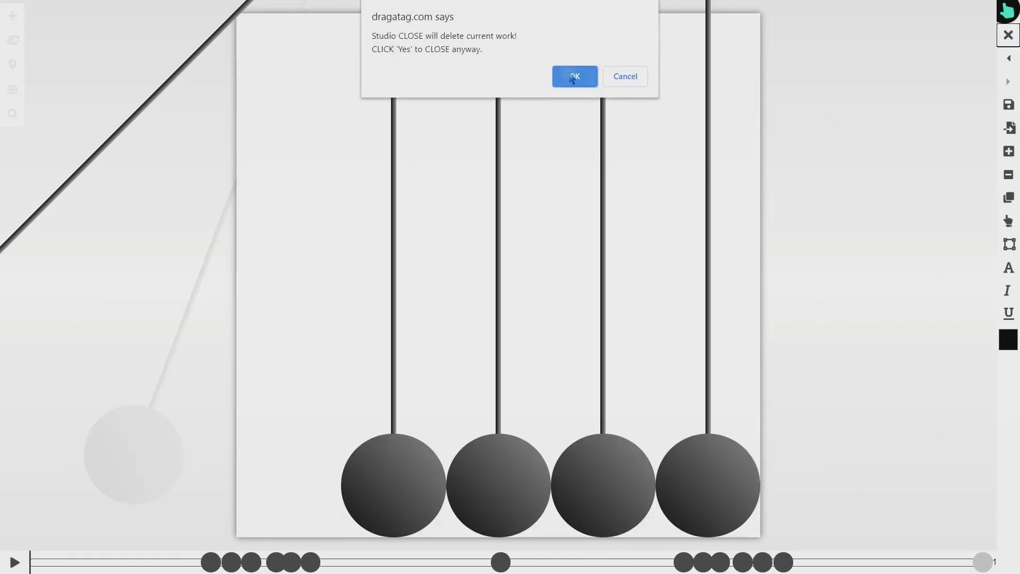
pyautogui.click(574, 76)
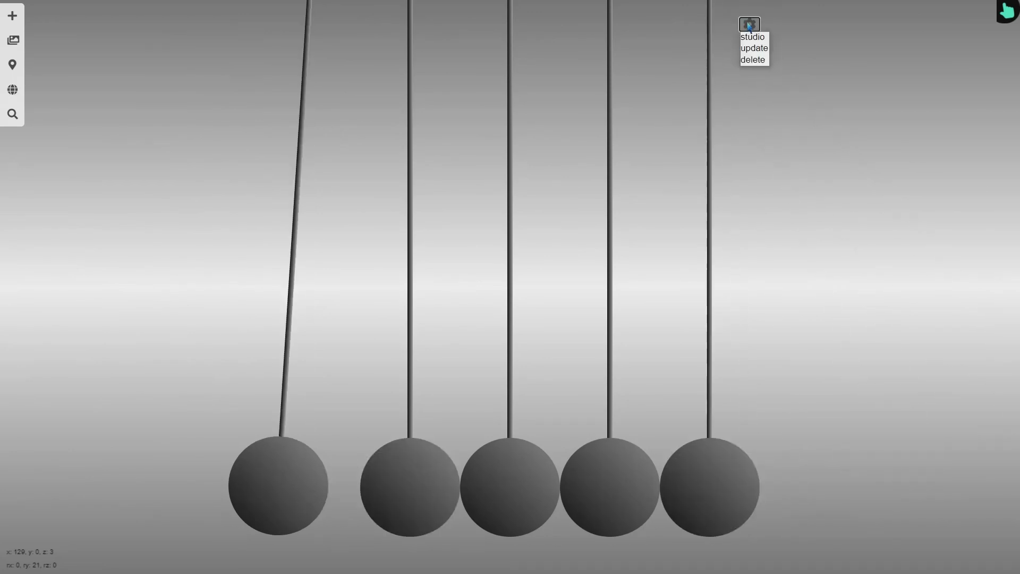
pyautogui.click(754, 47)
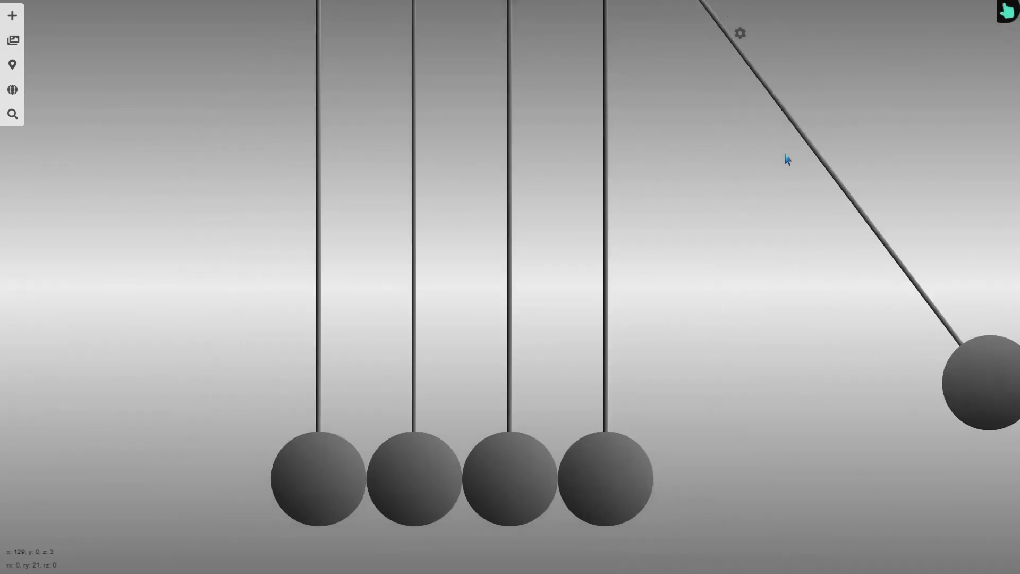
pyautogui.click(738, 33)
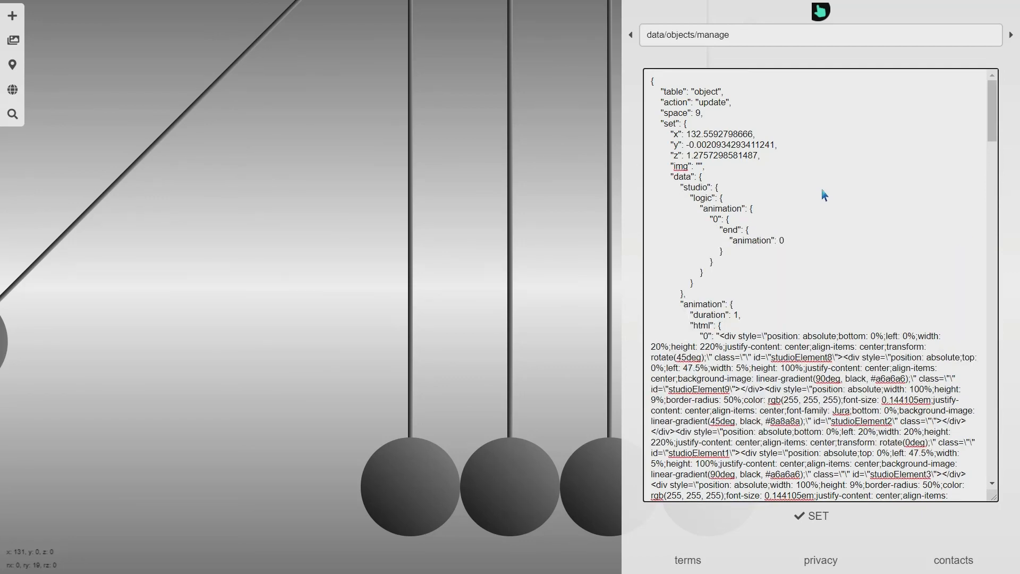
# Set logic.animation.0.end.animation to 0 and submit it to the objects database.
pyautogui.doubleClick(694, 188)
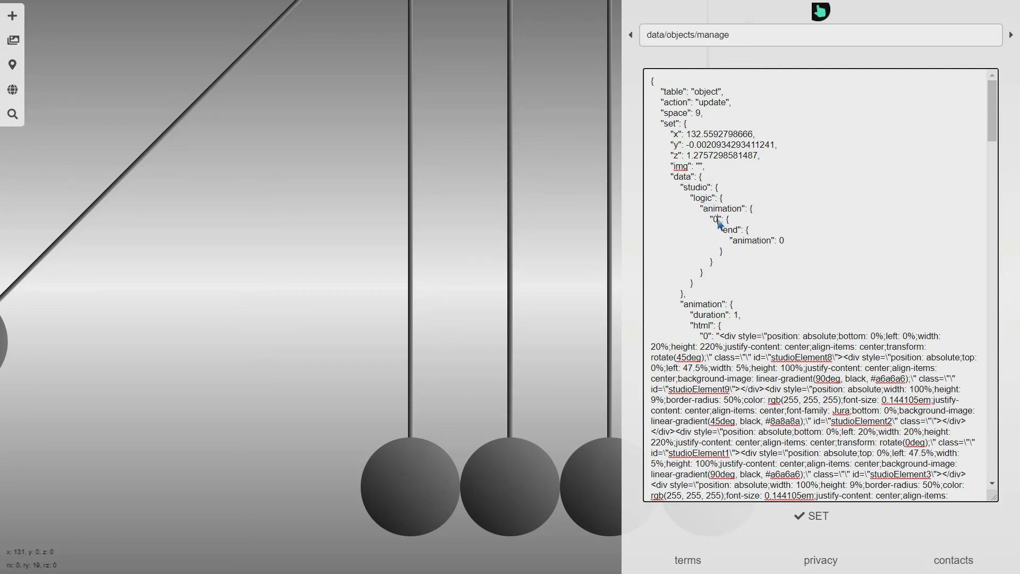
pyautogui.doubleClick(714, 220)
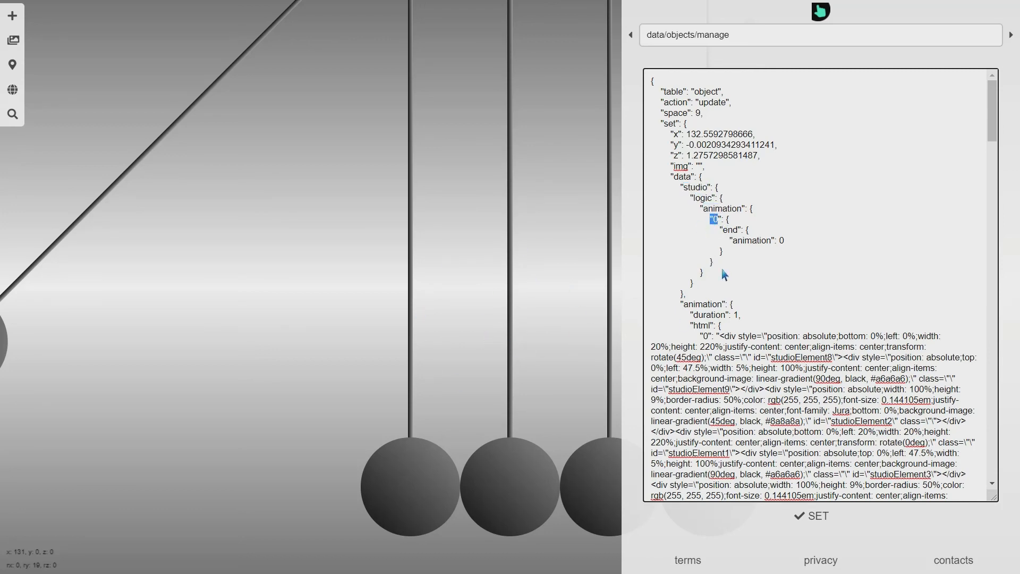
pyautogui.doubleClick(727, 229)
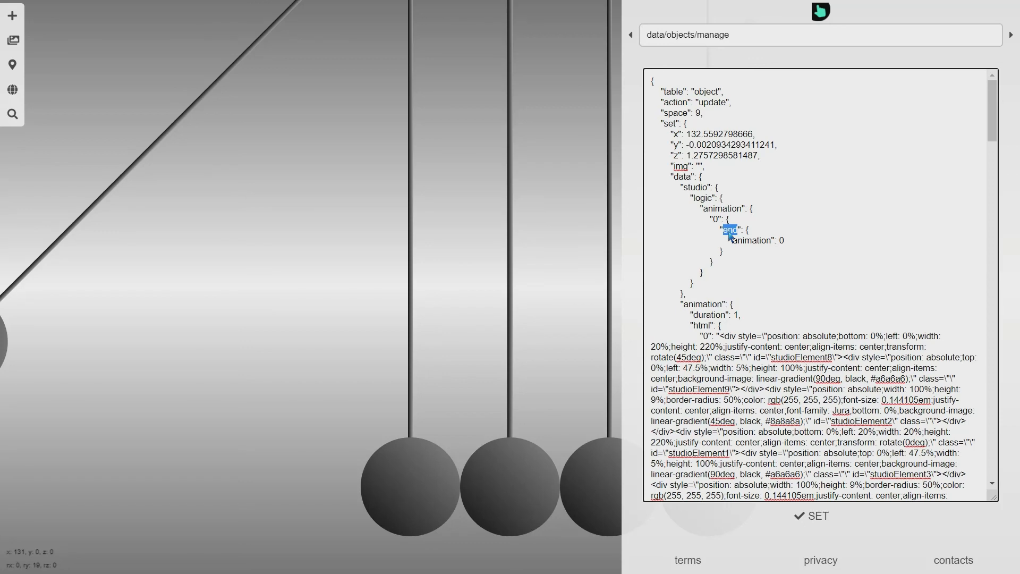
pyautogui.doubleClick(752, 240)
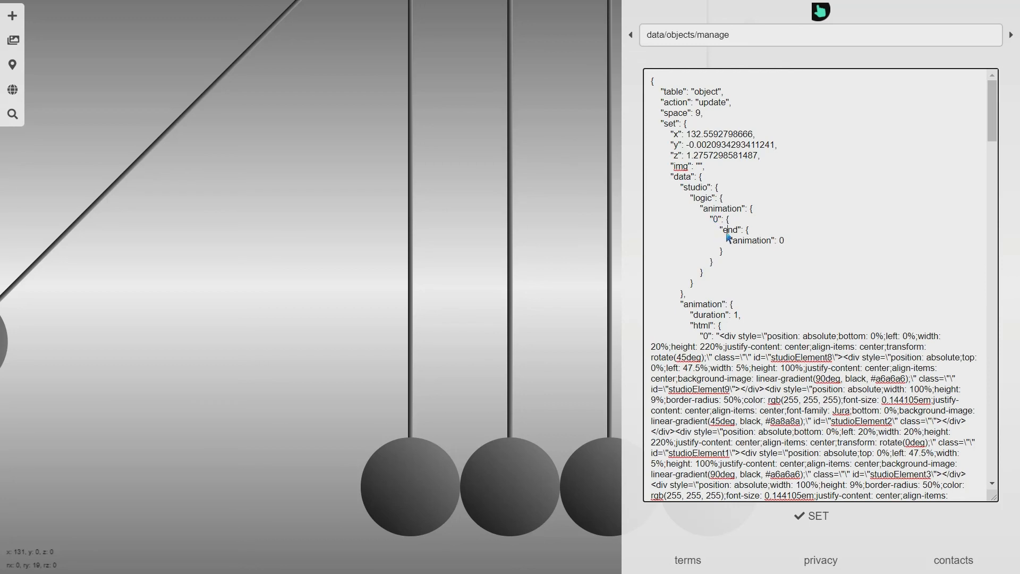
pyautogui.doubleClick(752, 240)
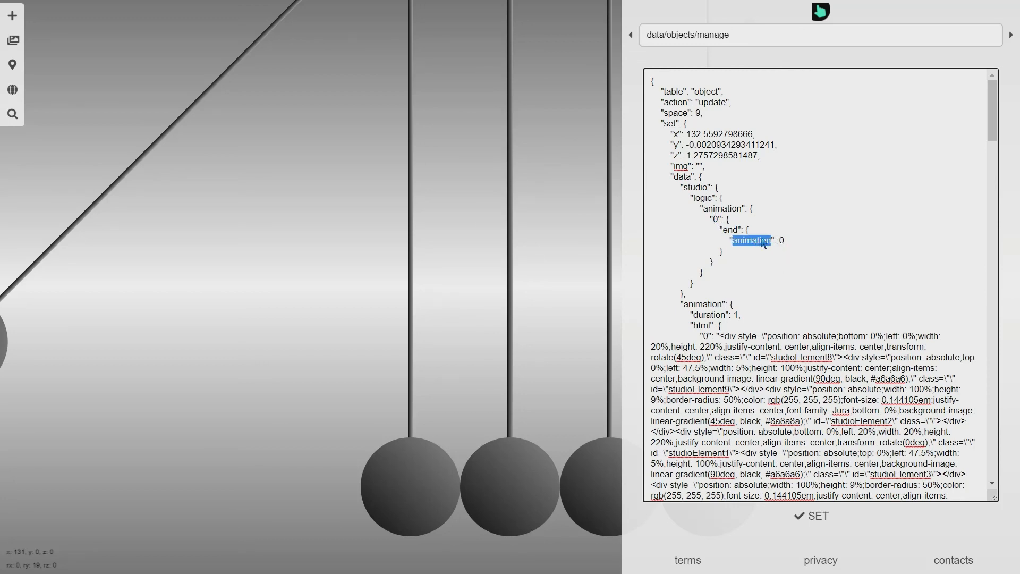
pyautogui.click(820, 516)
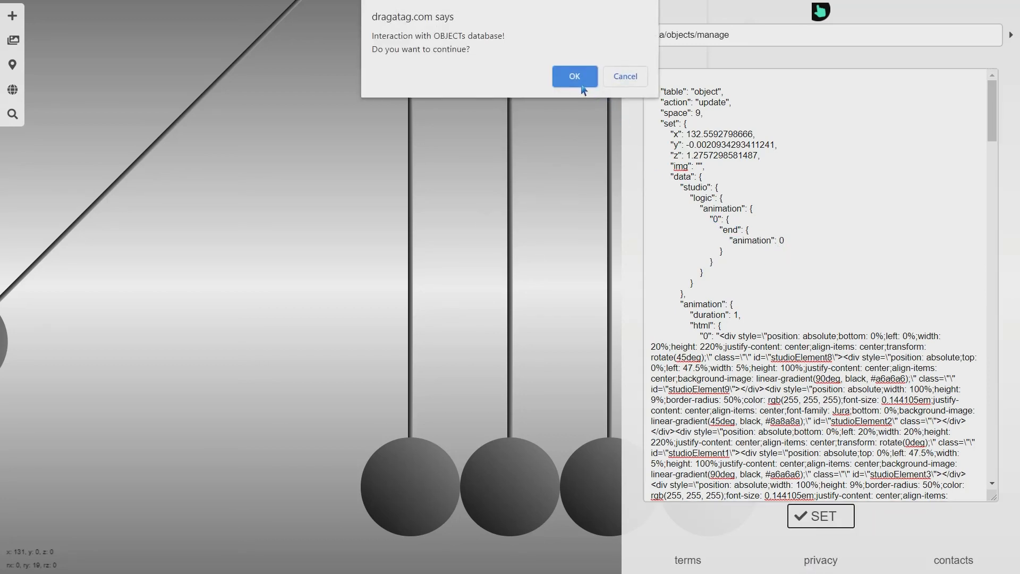
pyautogui.click(574, 76)
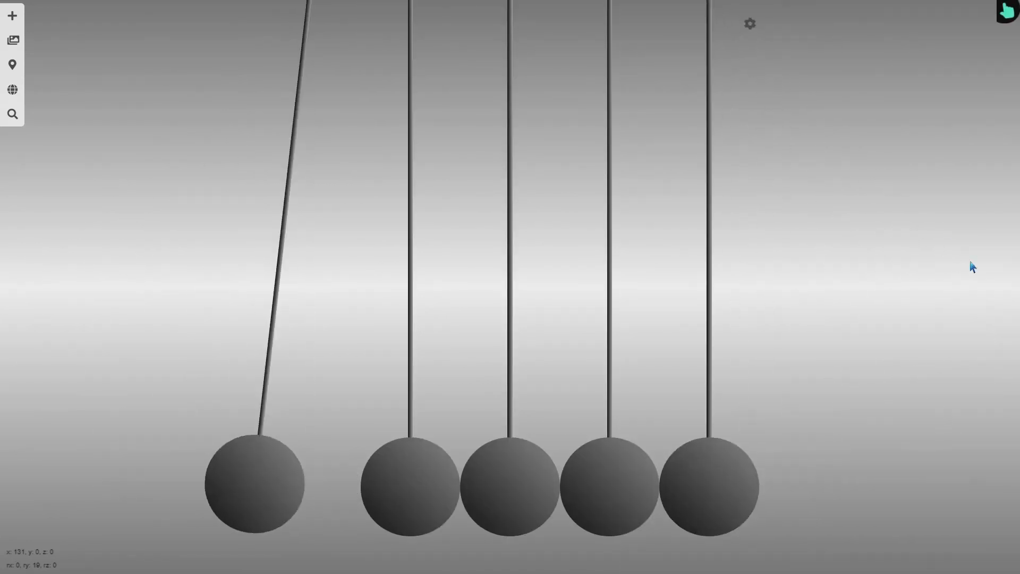